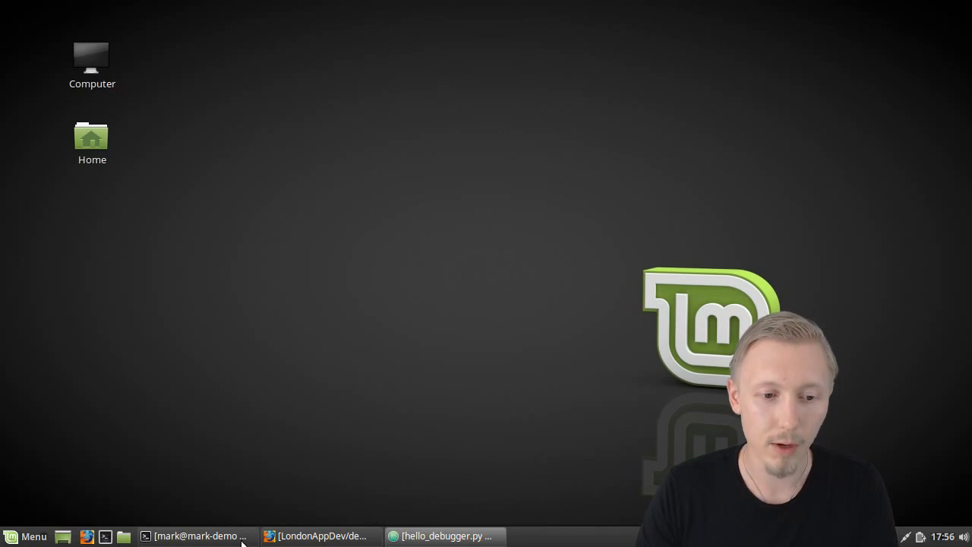
mouse_move(350, 328)
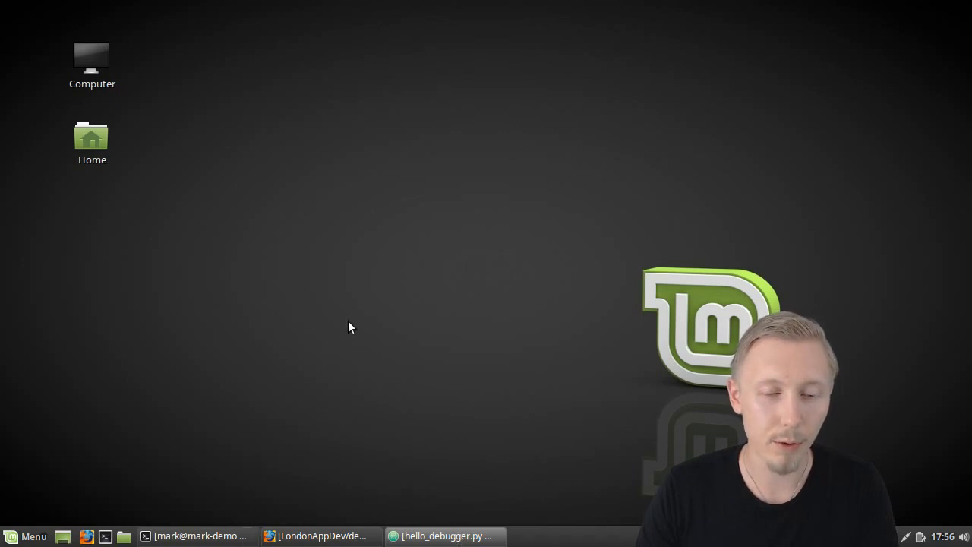
Step: Restore the Atom window showing hello_debugger.py from the taskbar
left_click(443, 535)
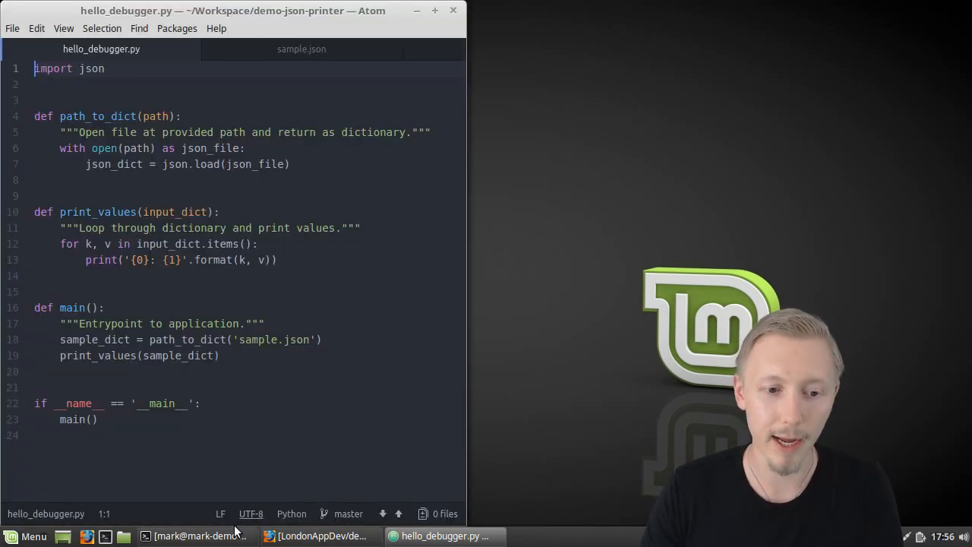
Step: Bring Firefox forward on the LondonAppDev/demo-json-printer repository page
left_click(197, 536)
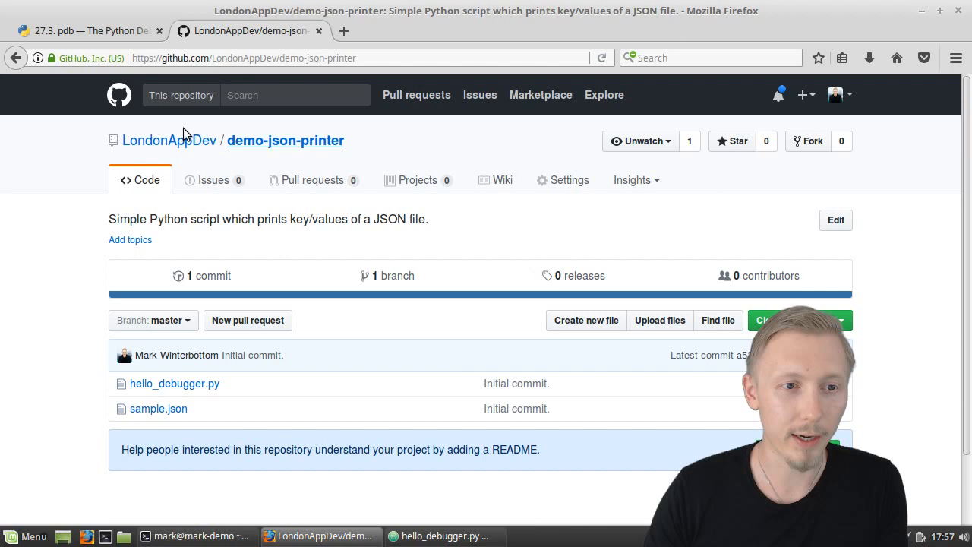
mouse_move(285, 139)
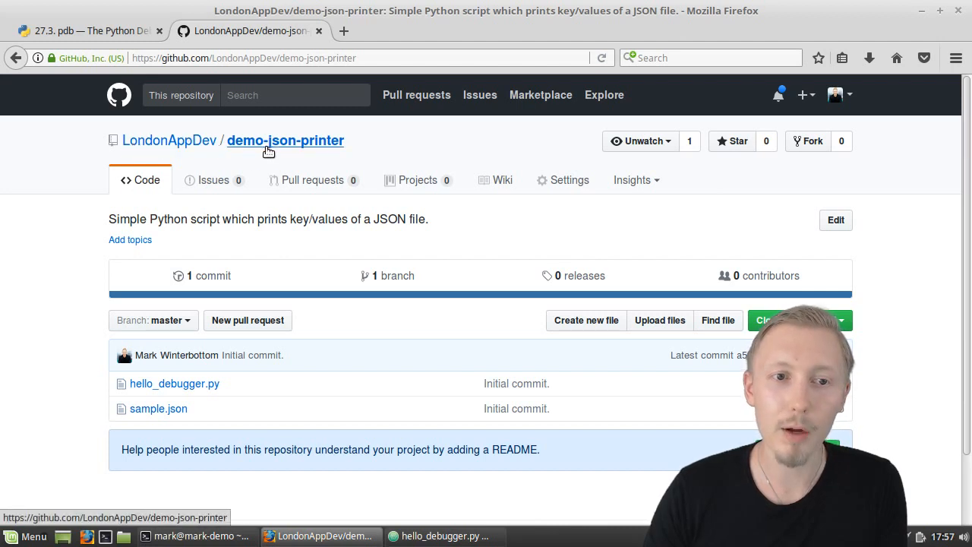
mouse_move(179, 395)
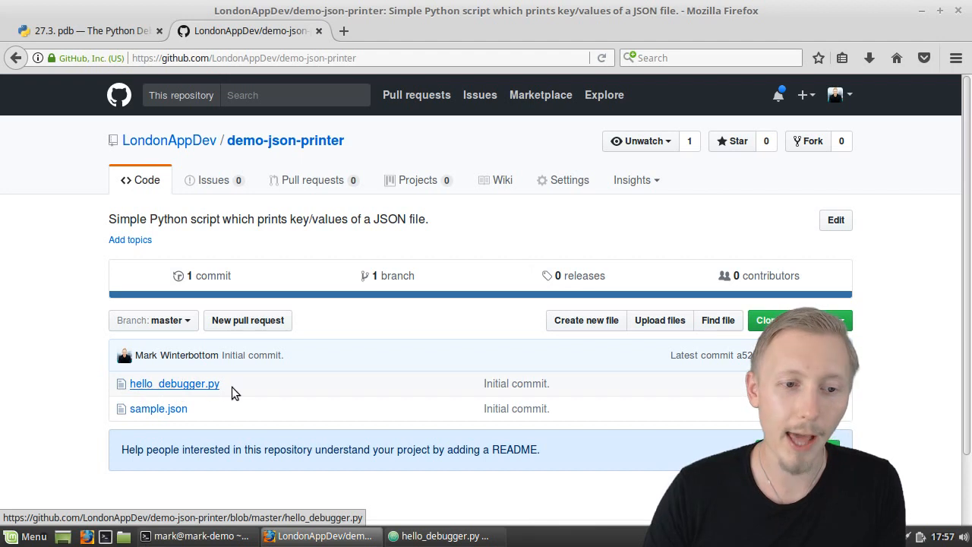
mouse_move(158, 408)
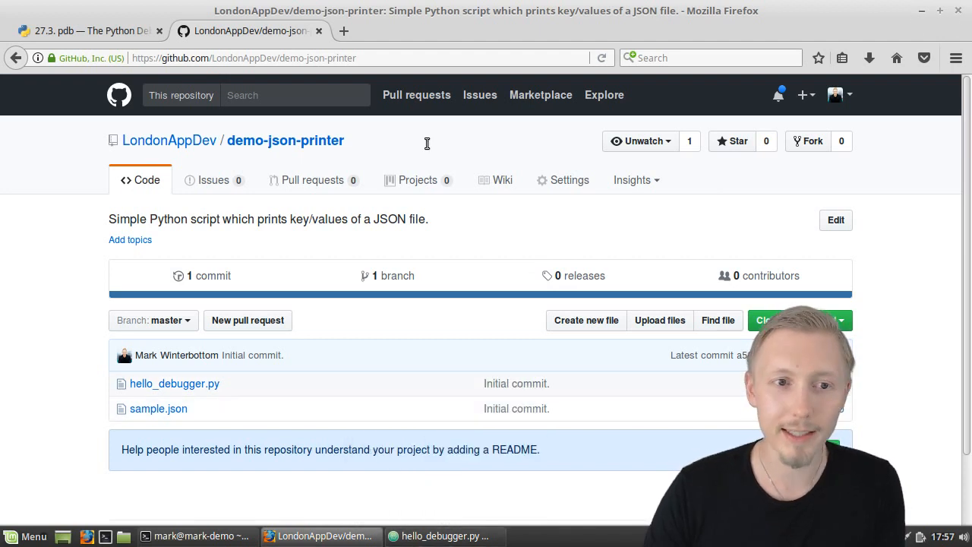
Step: Bring the terminal forward and move it to the right of the Atom editor
left_click(444, 534)
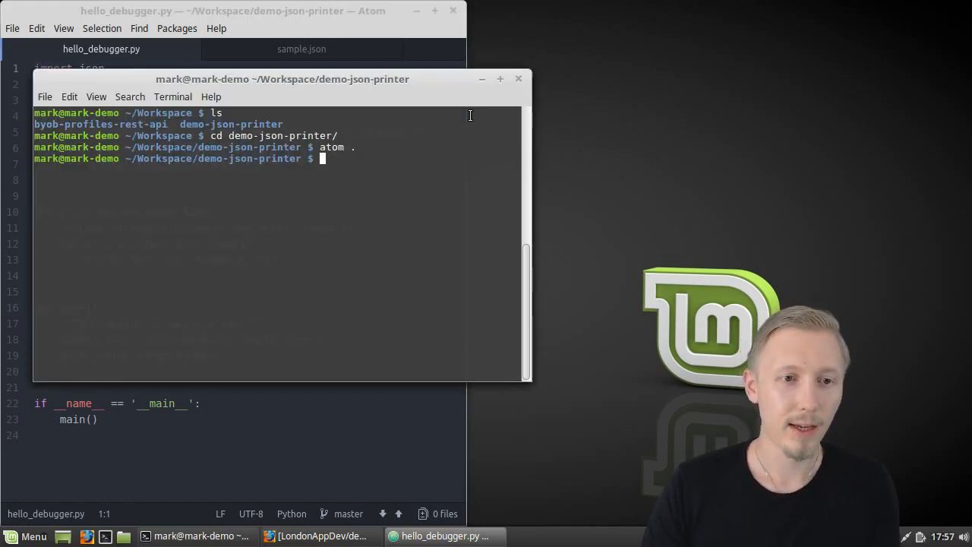
left_click_drag(283, 79, 665, 46)
type("ls")
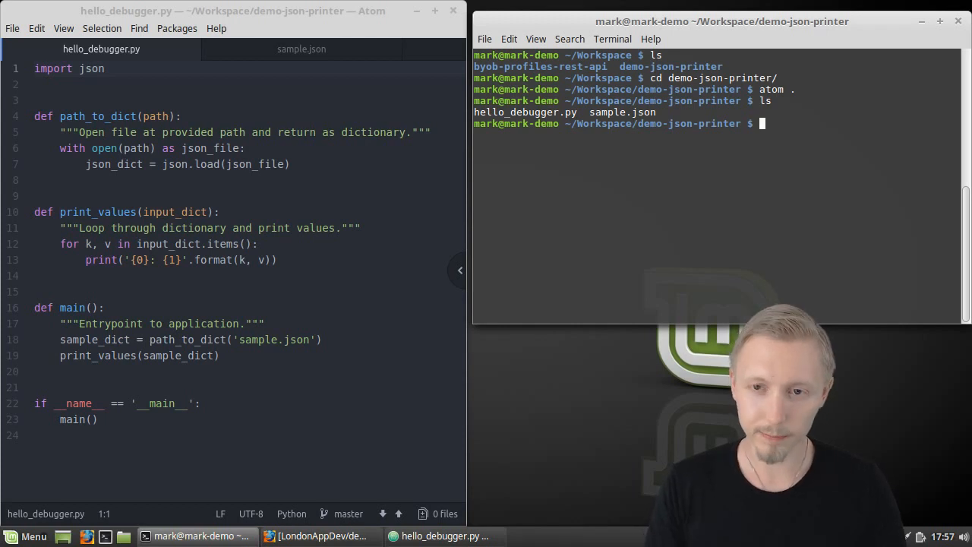
Step: Run python hello_debugger.py and get the 'NoneType' has no attribute 'items' traceback
type("python hell")
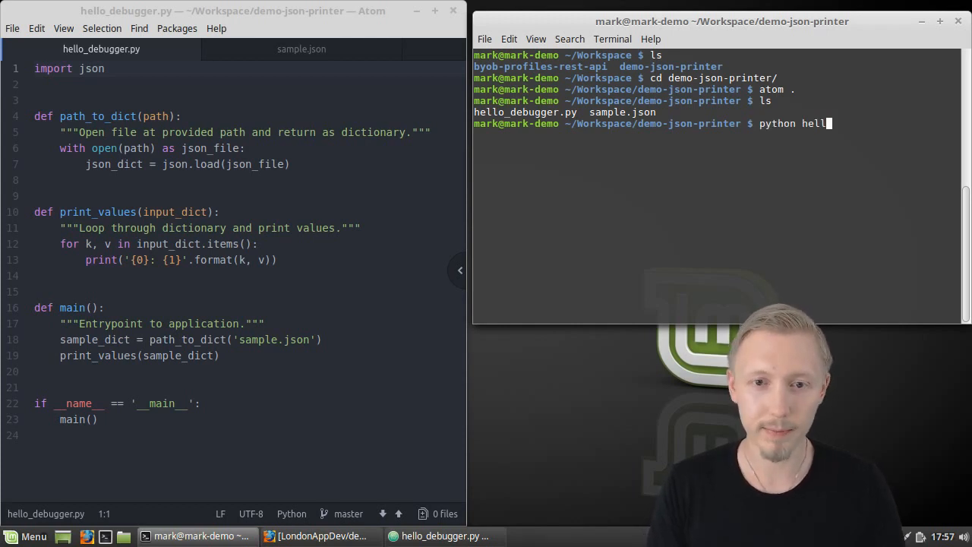
key("Return")
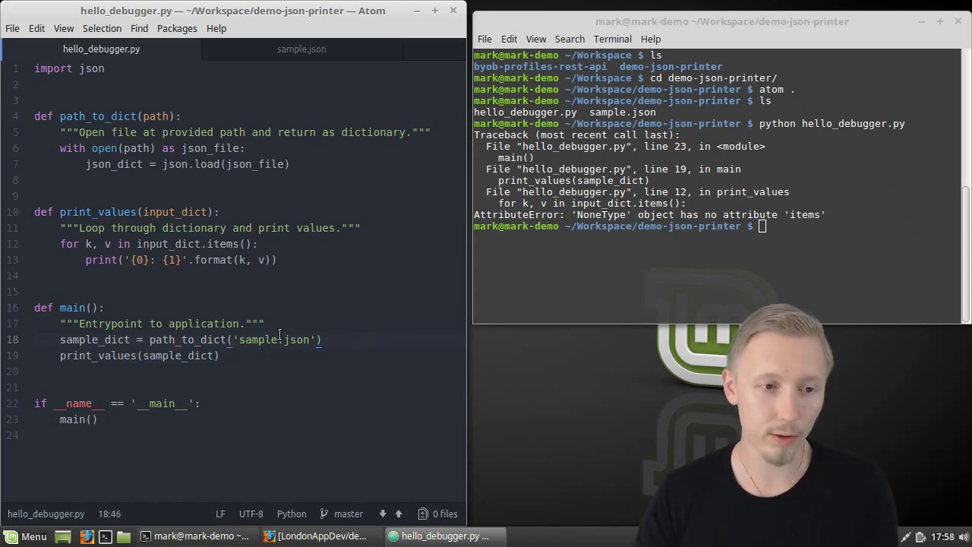
Step: Insert 'import pdb; pdb.set_trace()' as the first line of main(), above sample_dict
key("Return")
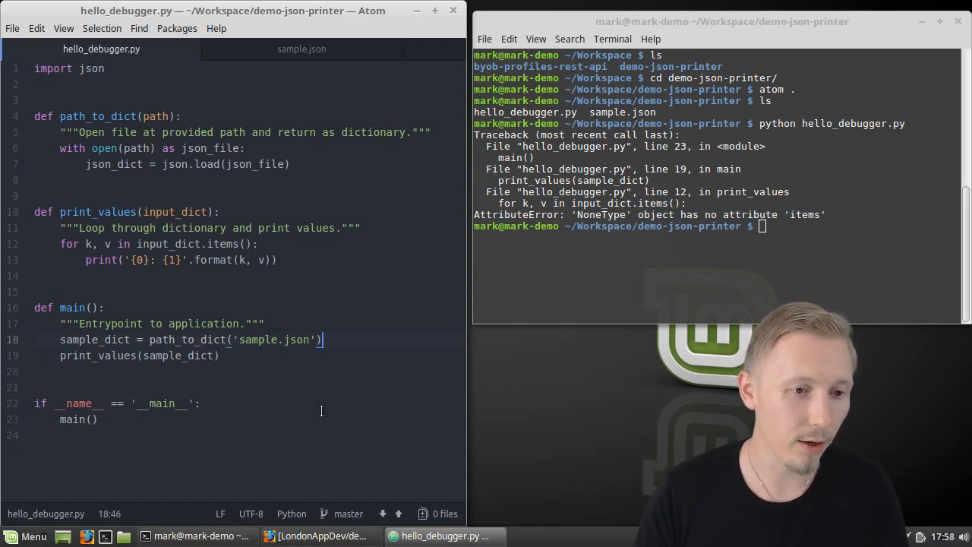
left_click(267, 322)
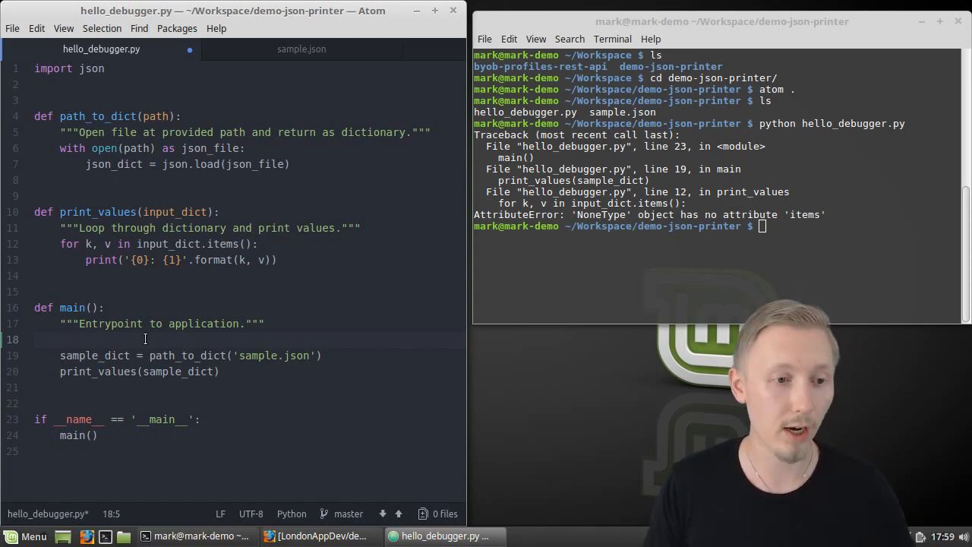
type("import")
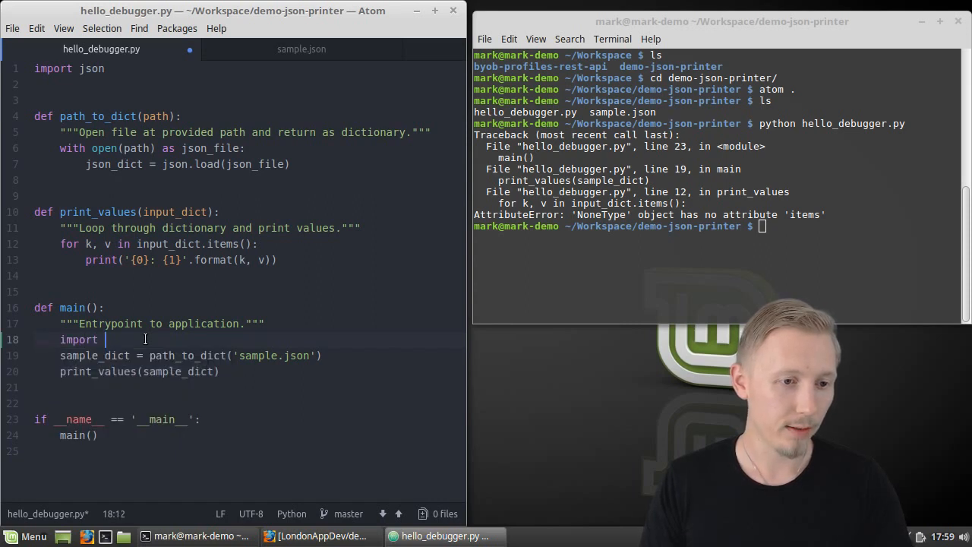
type("pdb; pdb.set_trac")
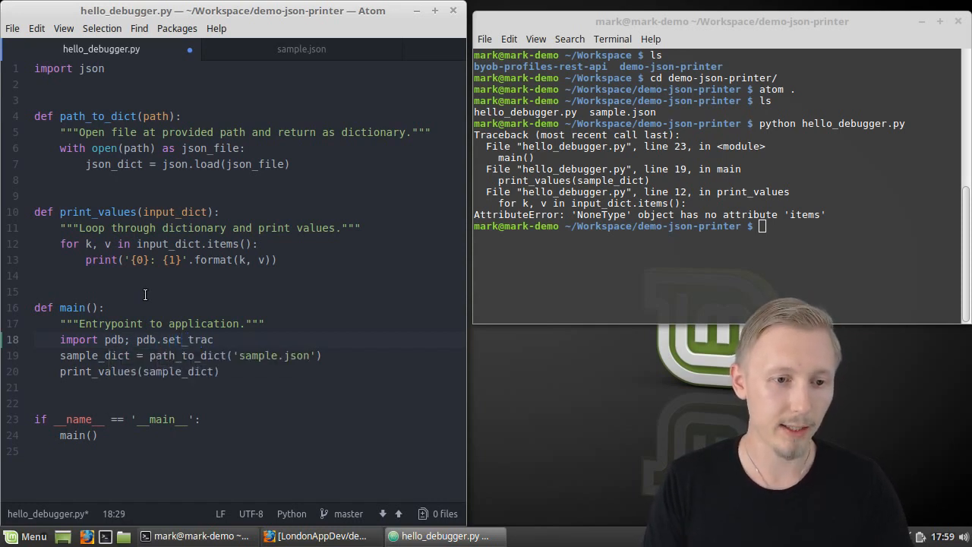
type("e()")
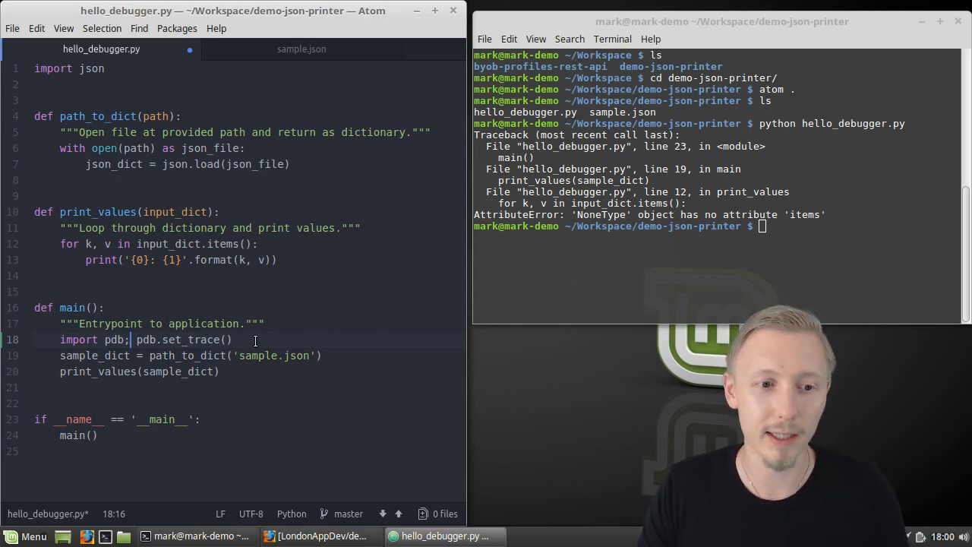
left_click(137, 403)
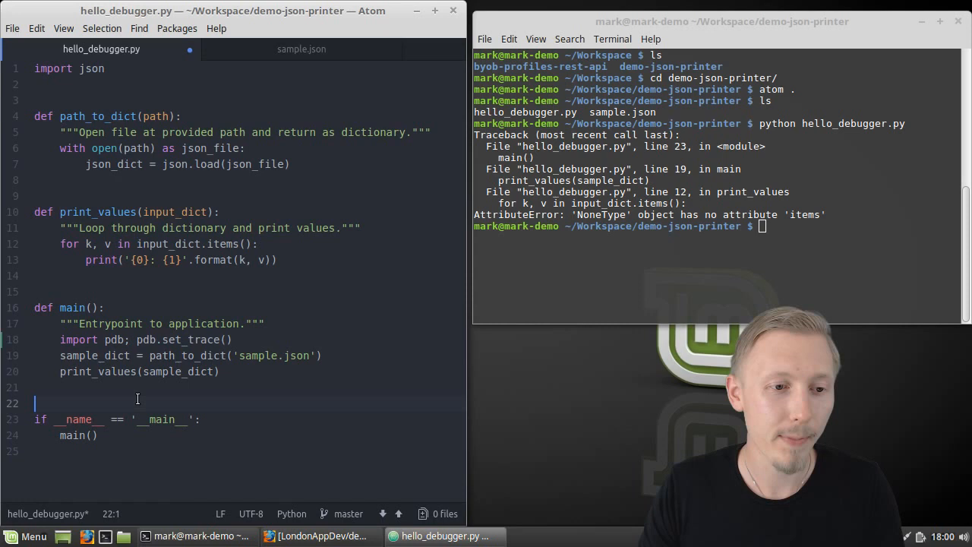
Step: Rerun the script so it stops at (Pdb) on line 19, and highlight sample_dict in the editor
left_click(158, 340)
type("ls")
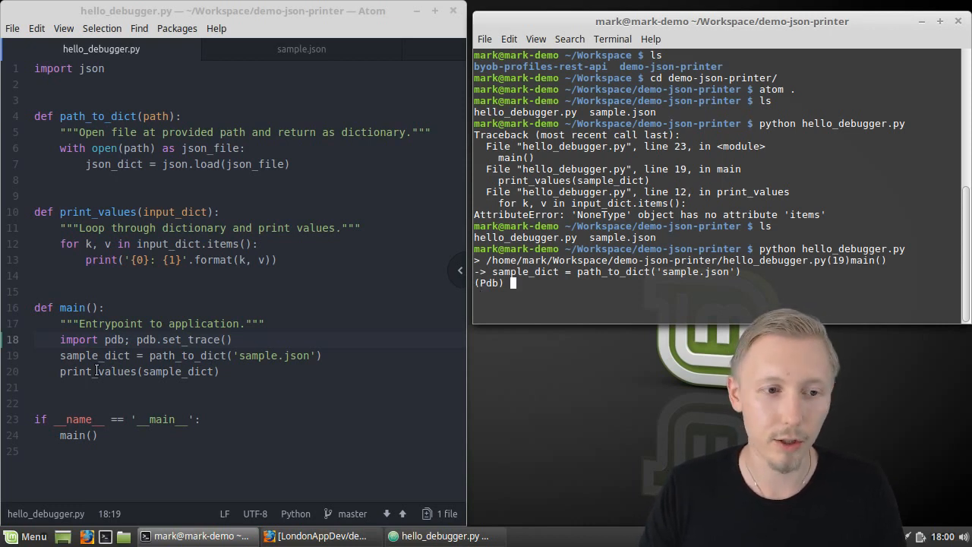
left_click(161, 340)
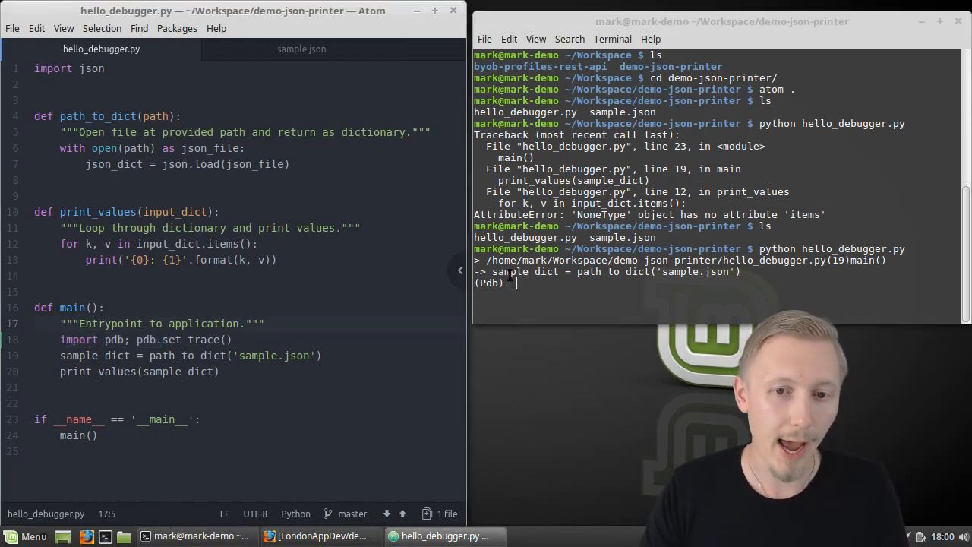
double_click(501, 271)
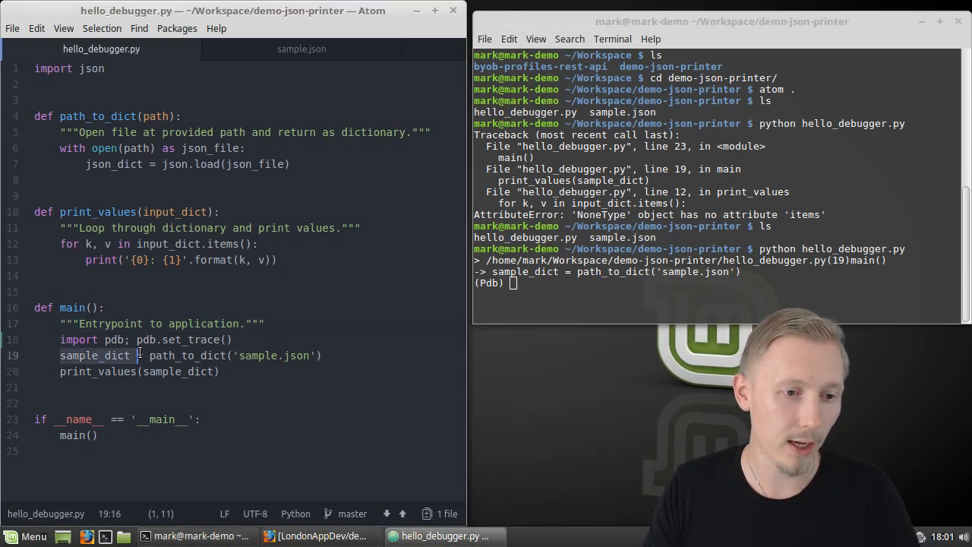
Step: Step with next over sample_dict and print_values until the NoneType error, then out of main
type("nex")
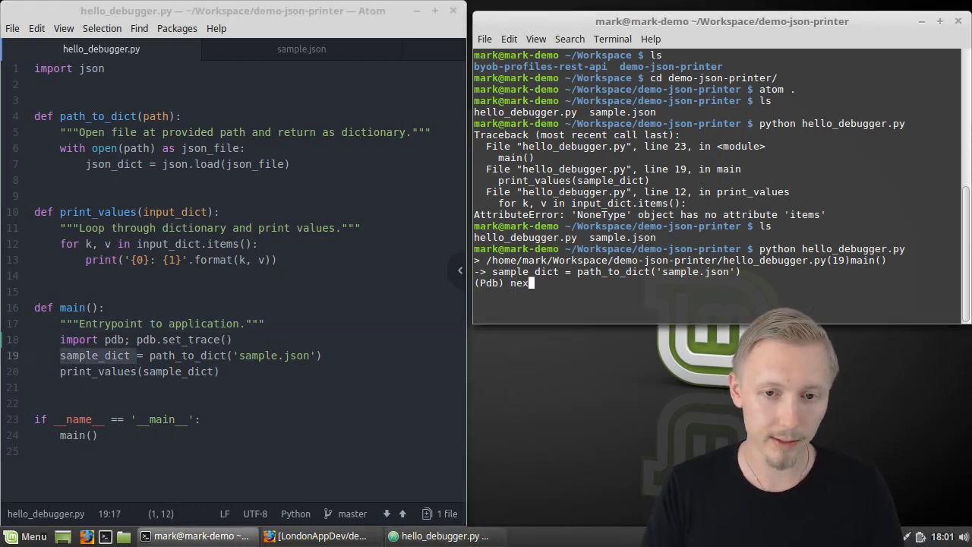
key("Return")
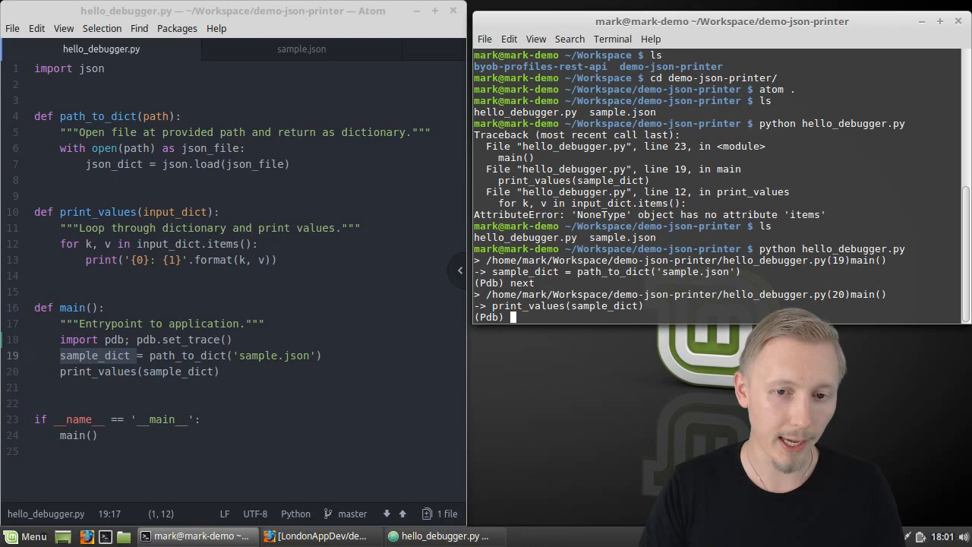
key("Return")
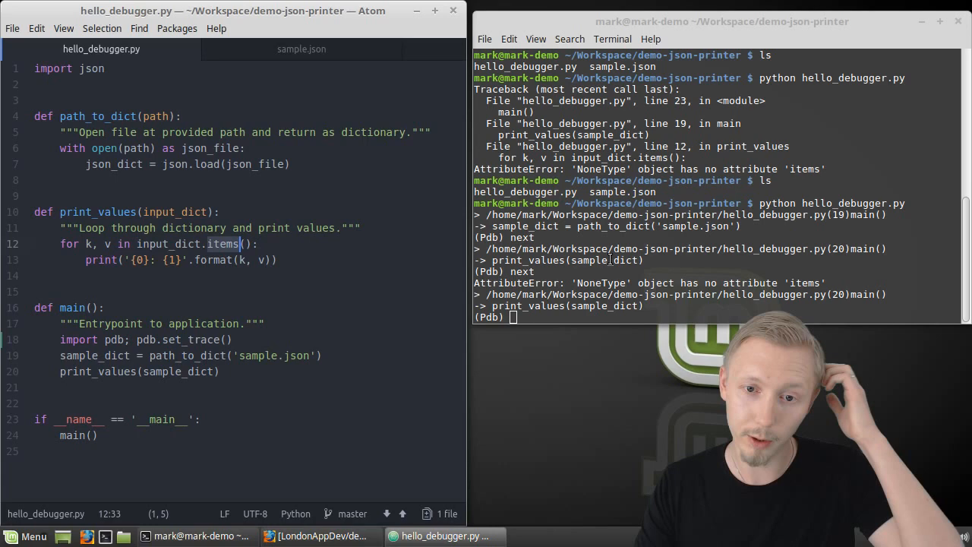
type("nex")
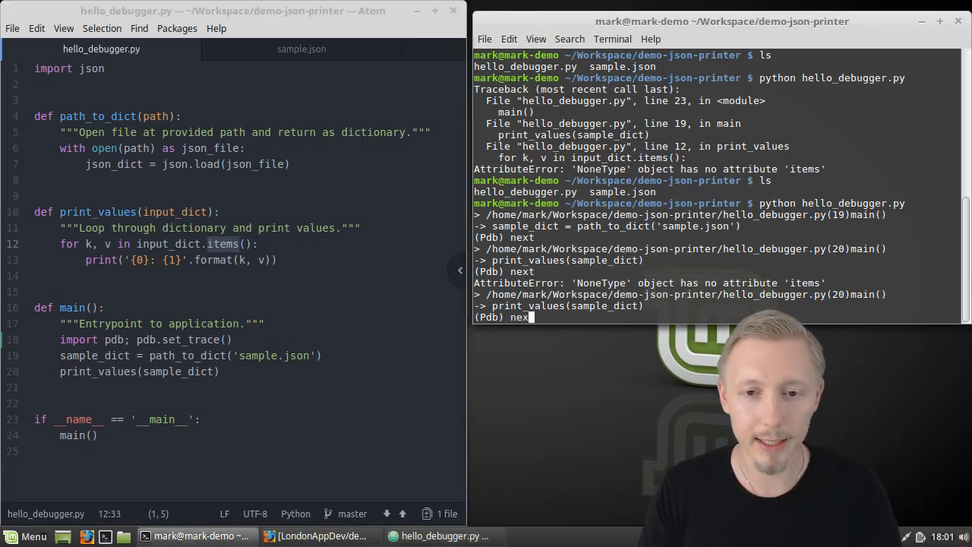
key("Return")
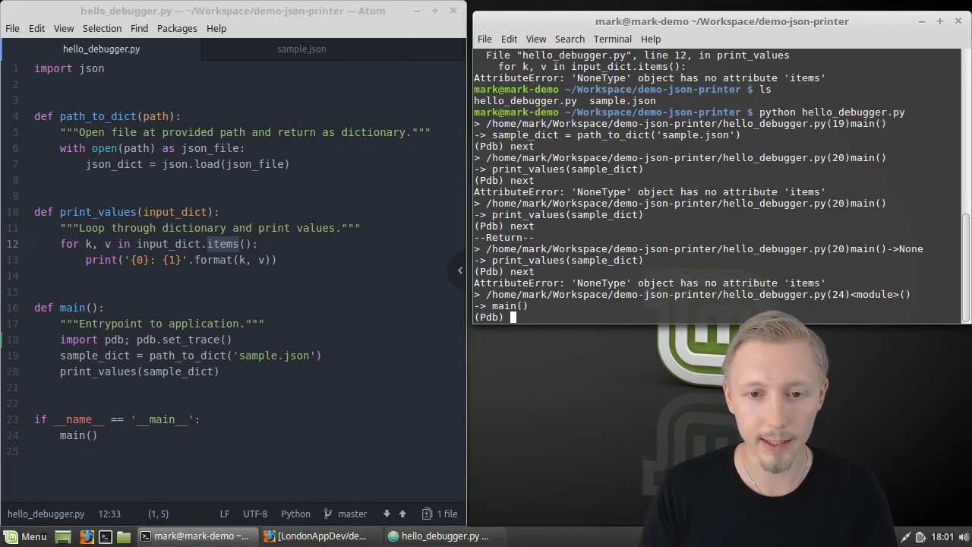
Step: Keep stepping through module level and codecs internals until the pdb session ends
key("Return")
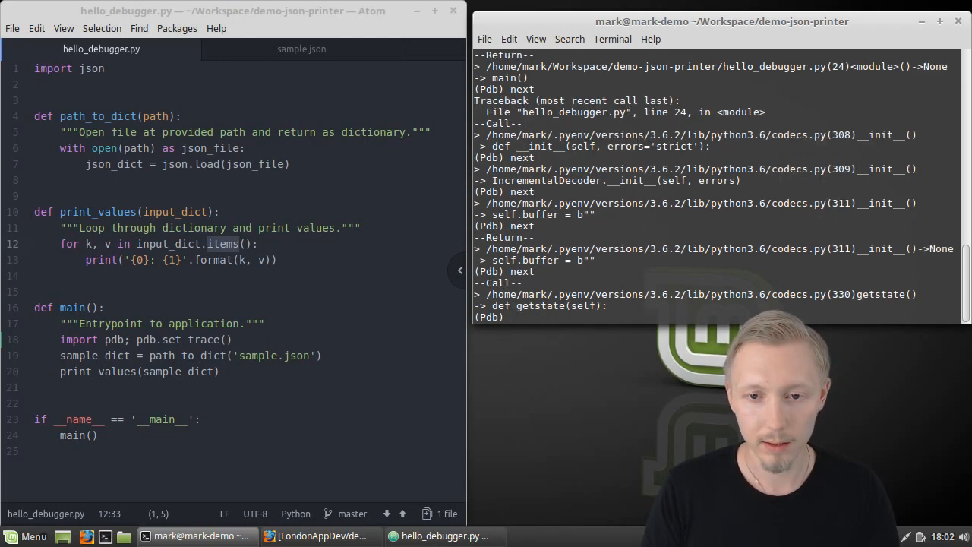
key("Return")
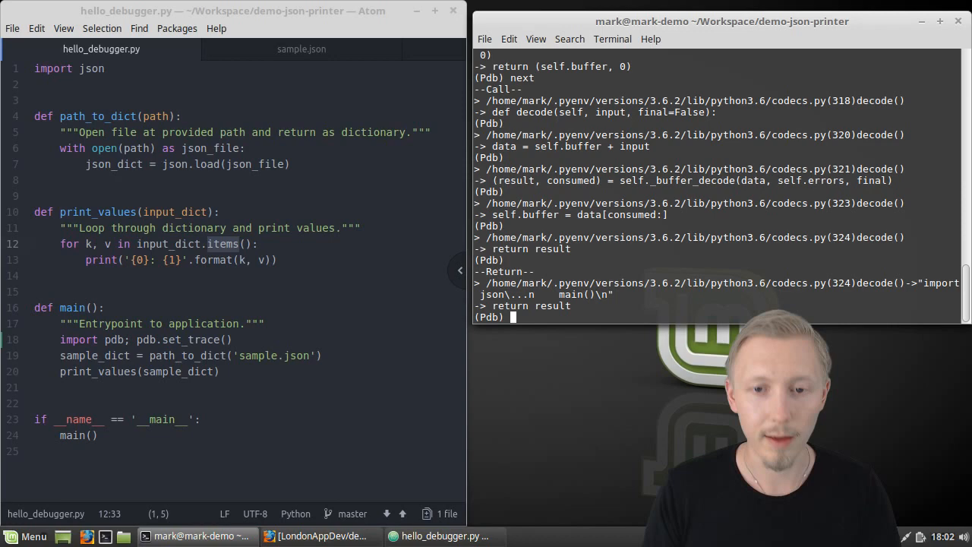
key("Return")
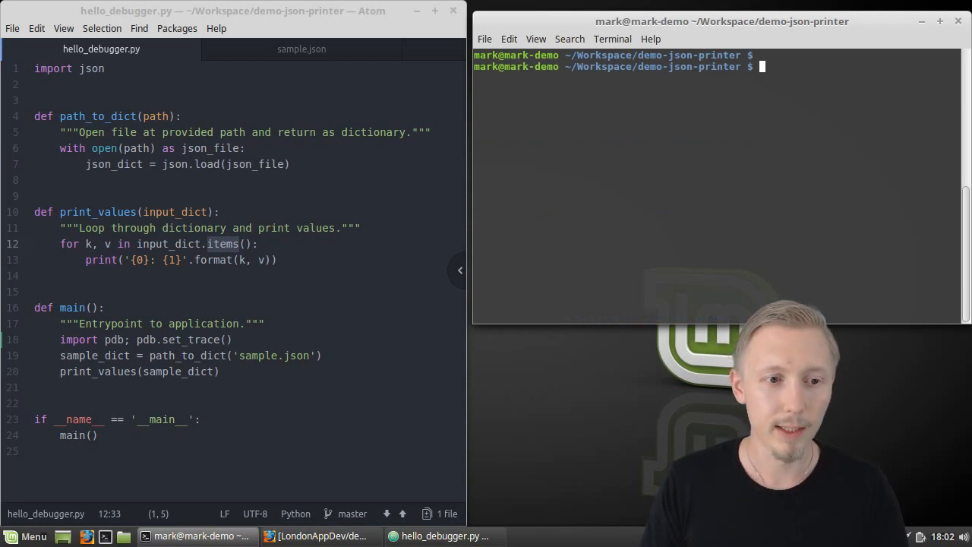
Step: Run python hello_debugger.py again so it pauses at the (Pdb) prompt
type("python")
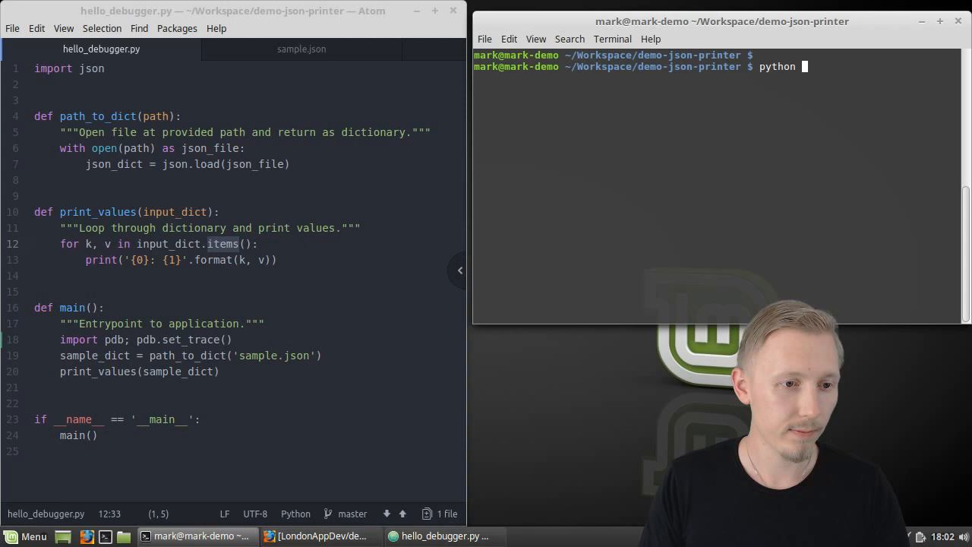
type("hello_debugger.py")
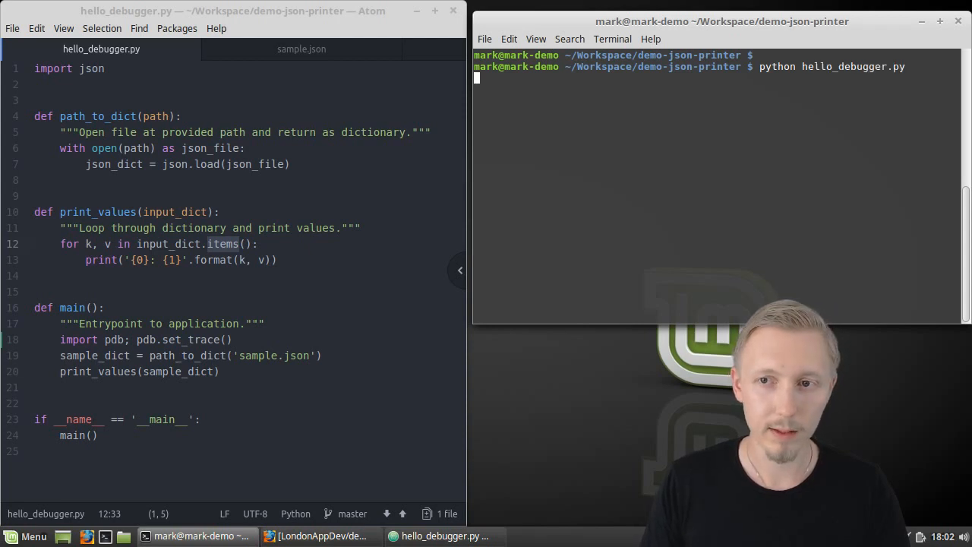
key("Return")
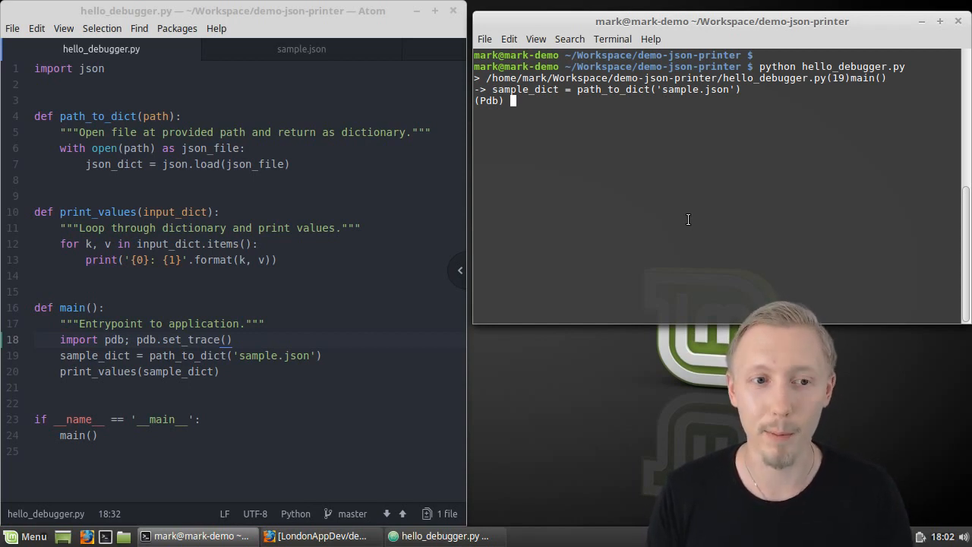
mouse_move(383, 214)
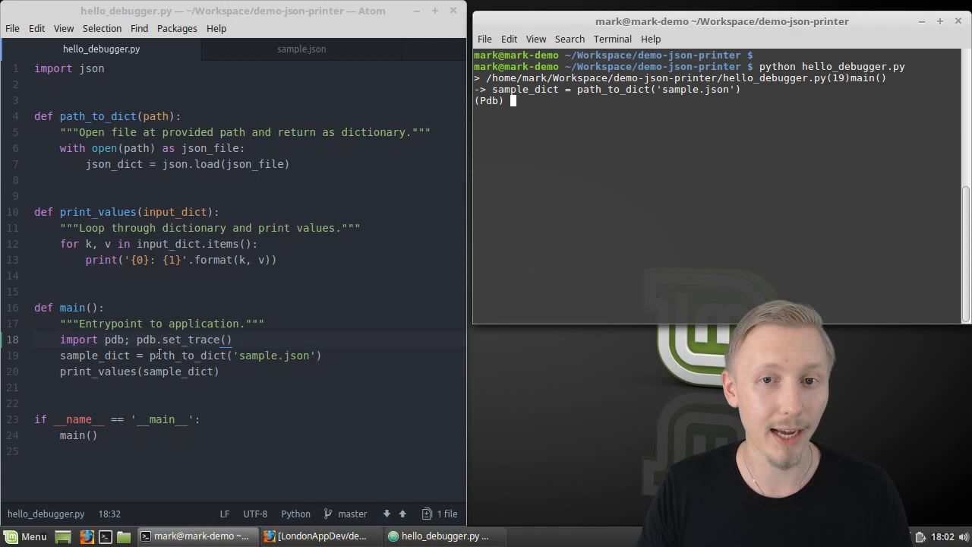
Step: Step into path_to_dict and advance to its 'with open' line
type("s")
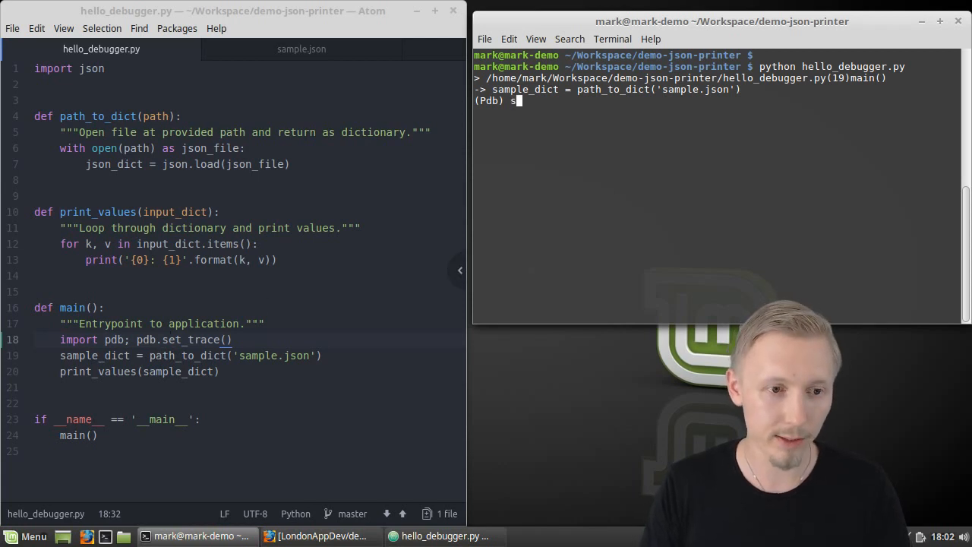
type("tep")
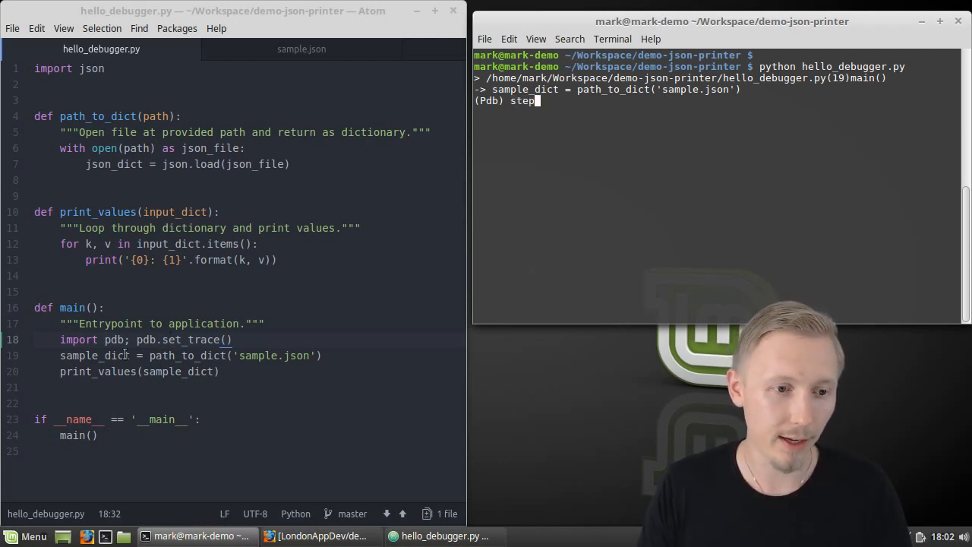
key("Return")
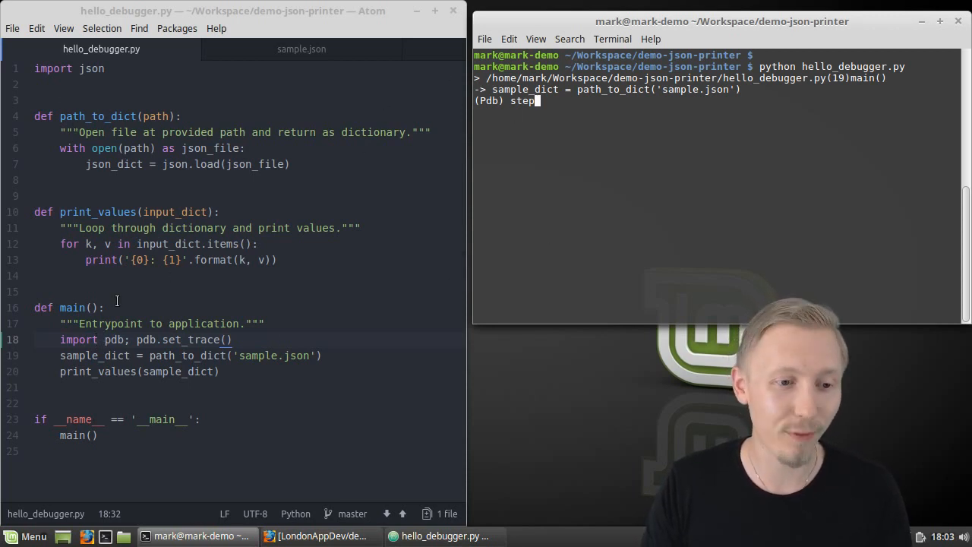
mouse_move(664, 182)
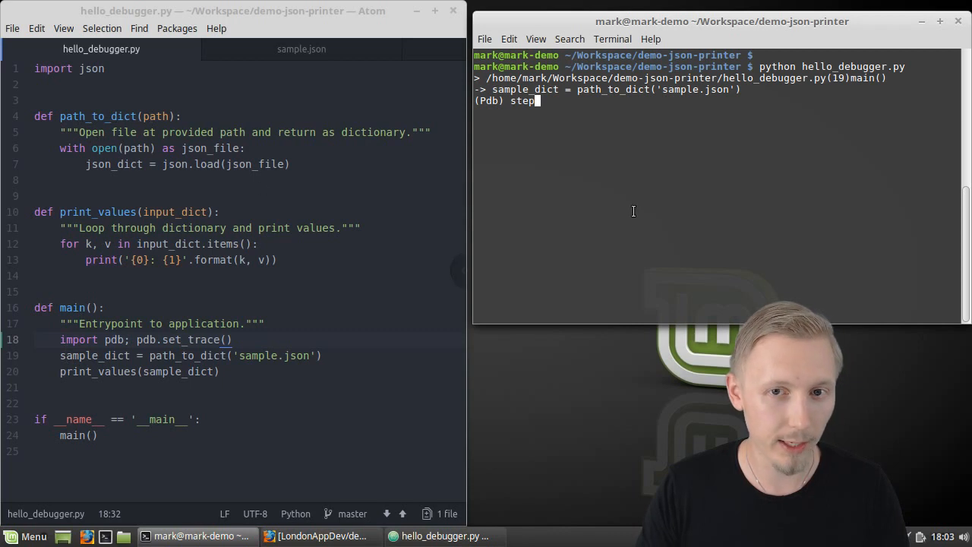
key("Return")
type("ste")
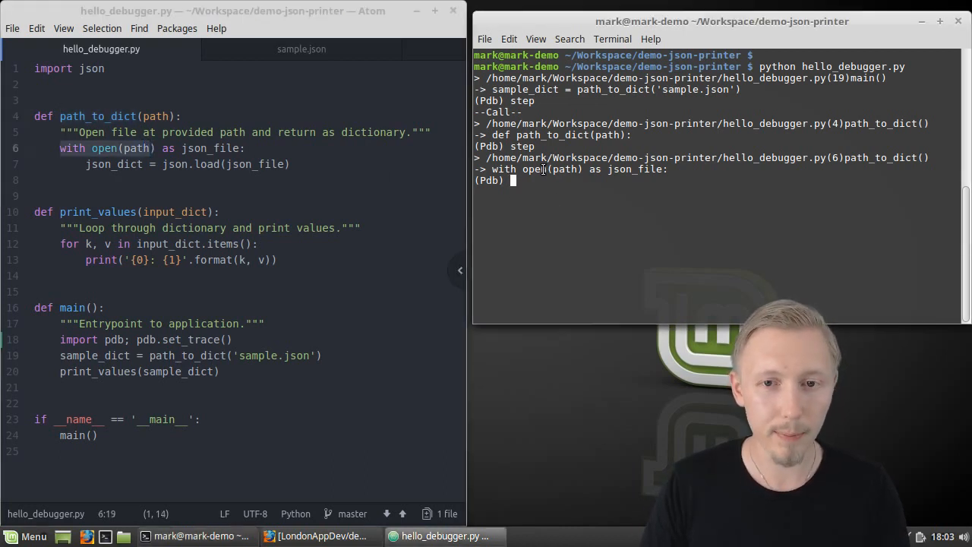
Step: Print path at the (Pdb) prompt to confirm it holds sample.json
type("print(")
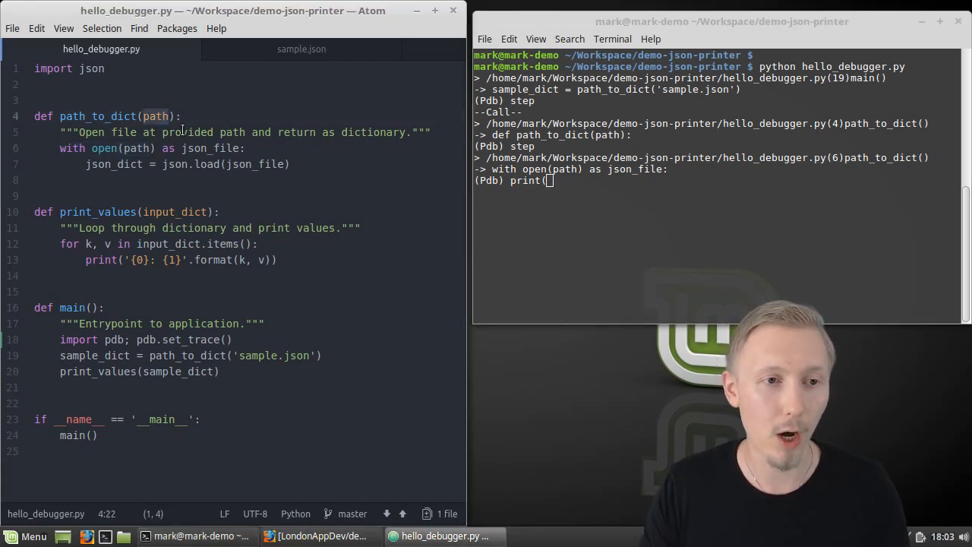
type("arg")
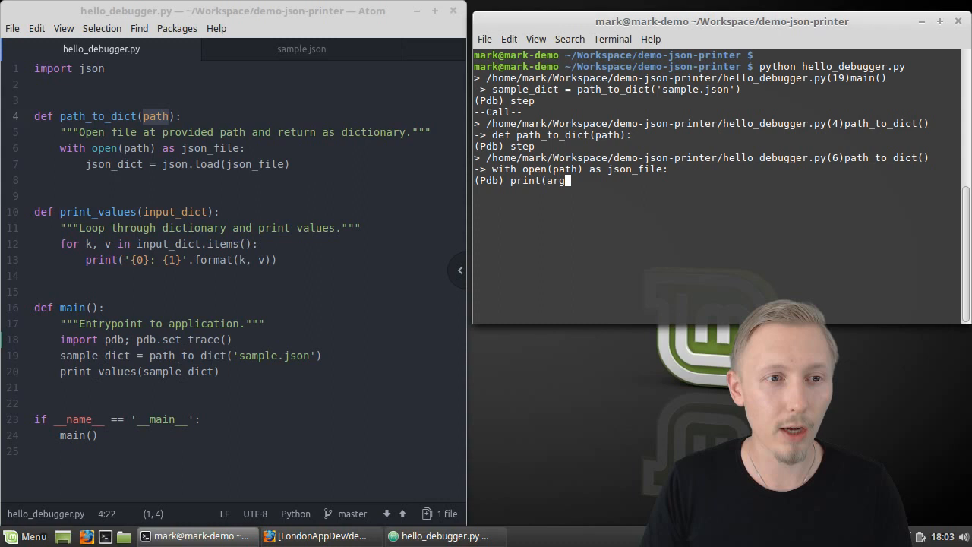
type("ath)")
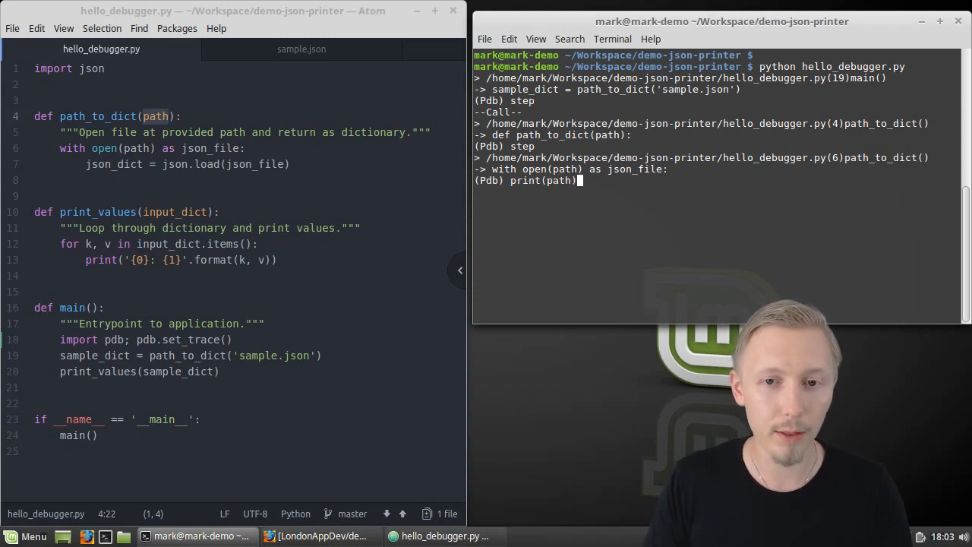
key("Return")
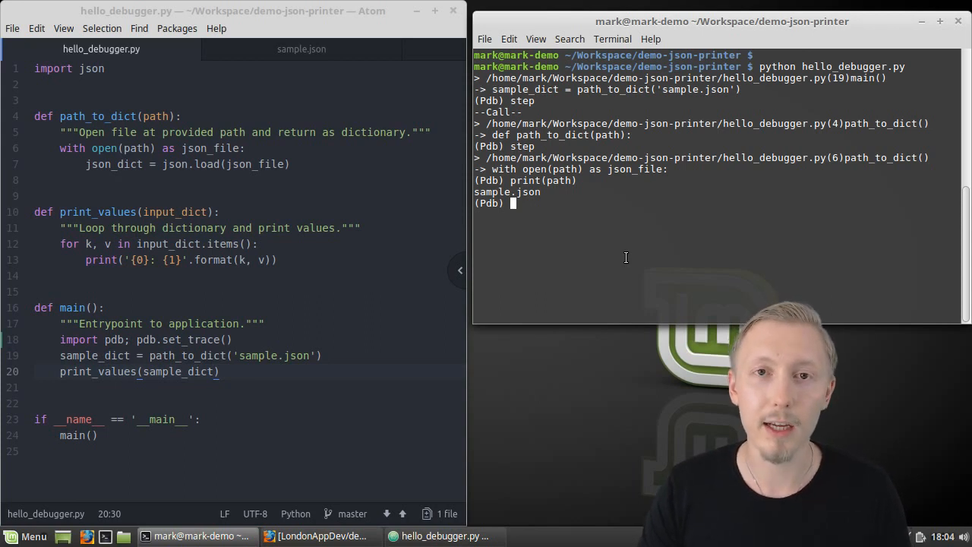
mouse_move(603, 231)
type("continue")
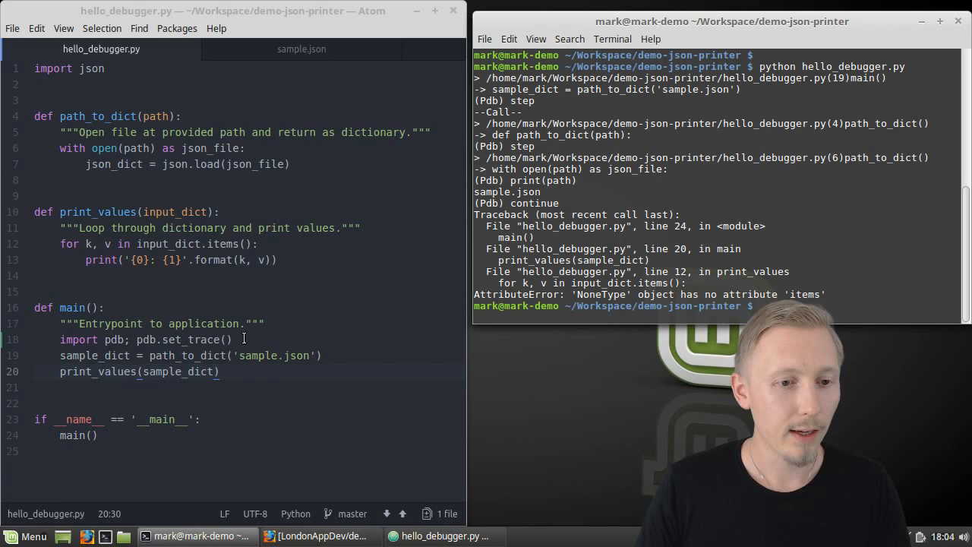
Step: Insert 'import pdb; pdb.set_trace()' on a new line inside the print_values items loop
left_click(61, 340)
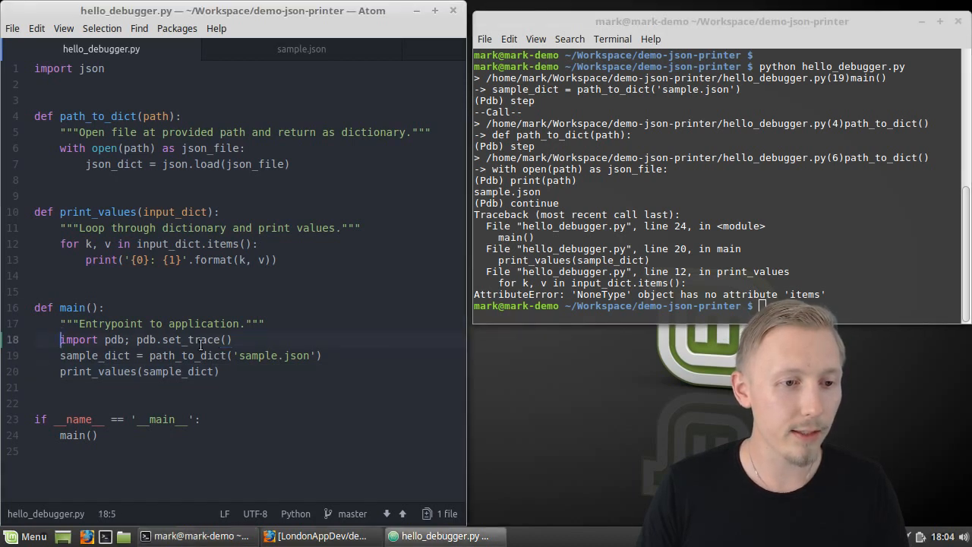
left_click(258, 243)
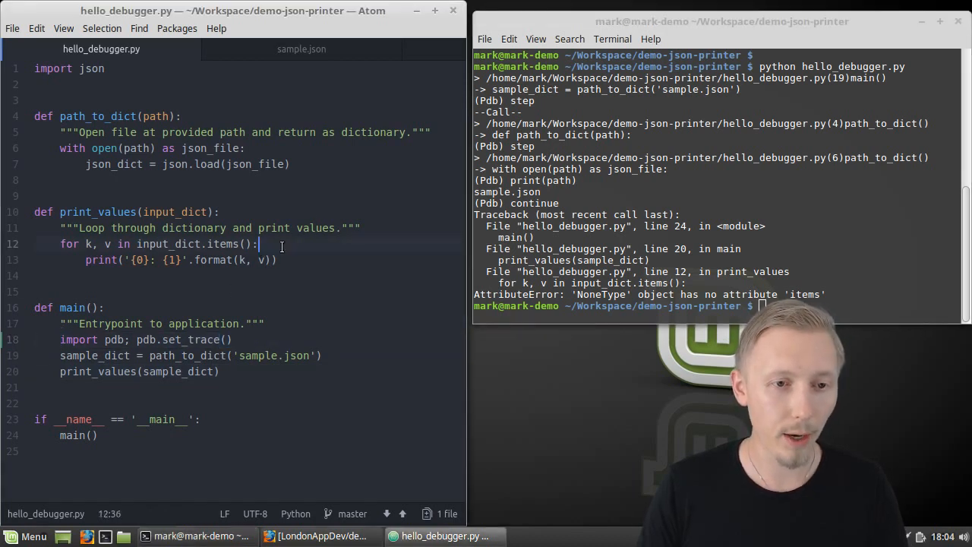
key("Return")
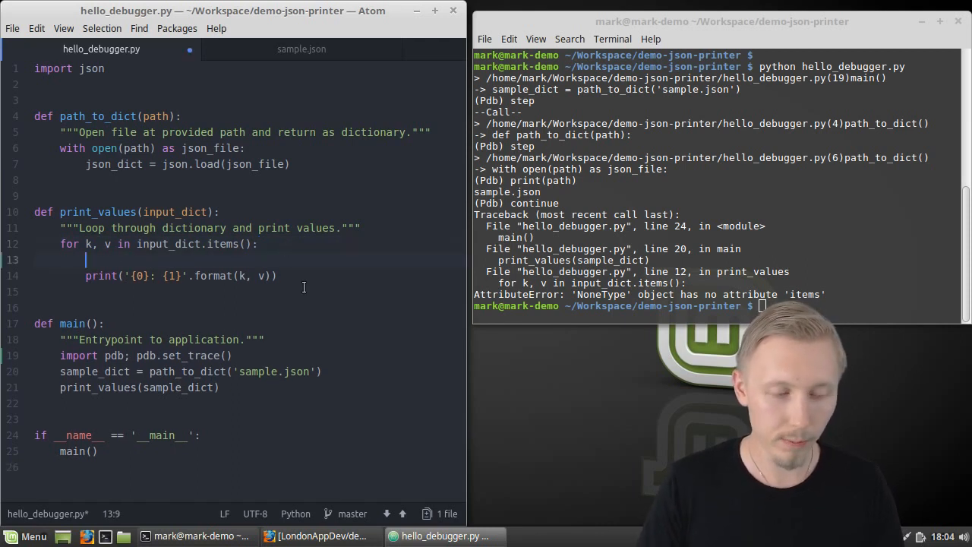
type("import")
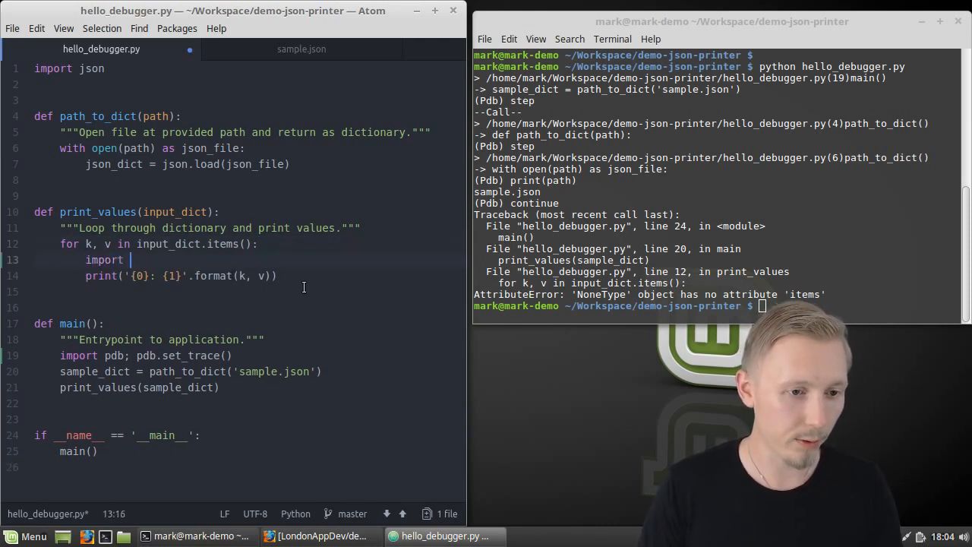
type("pdbl pd")
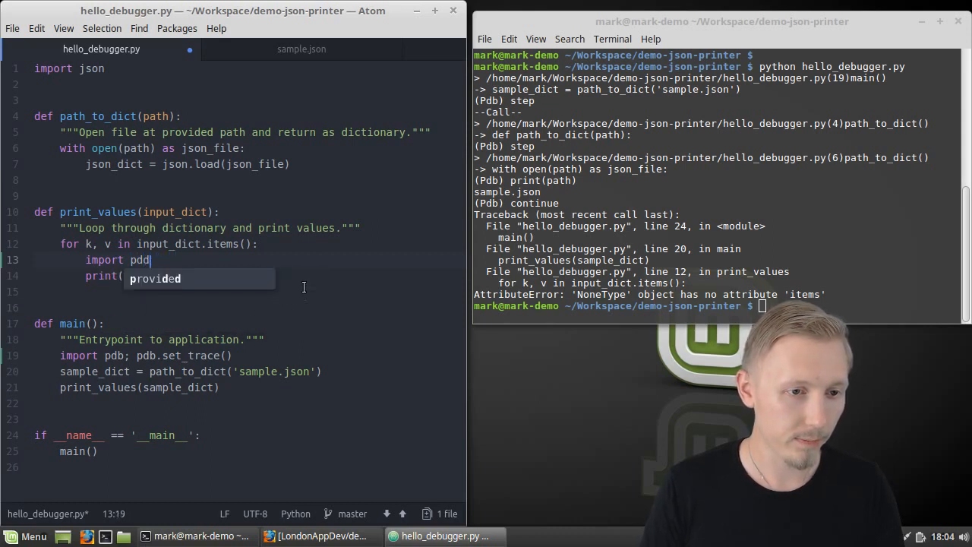
type("b;")
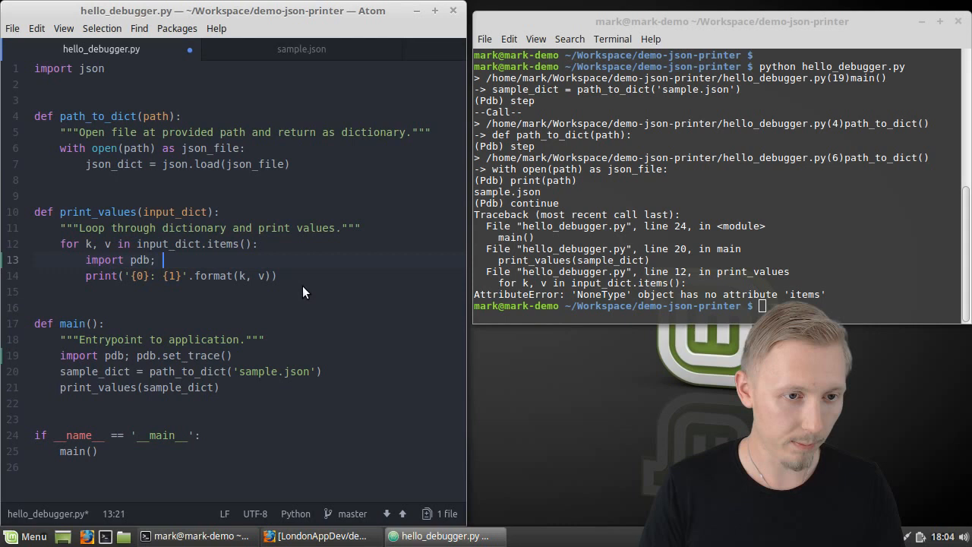
type("pdb.set_trace()")
left_click(716, 305)
type("python hello_debugger.py")
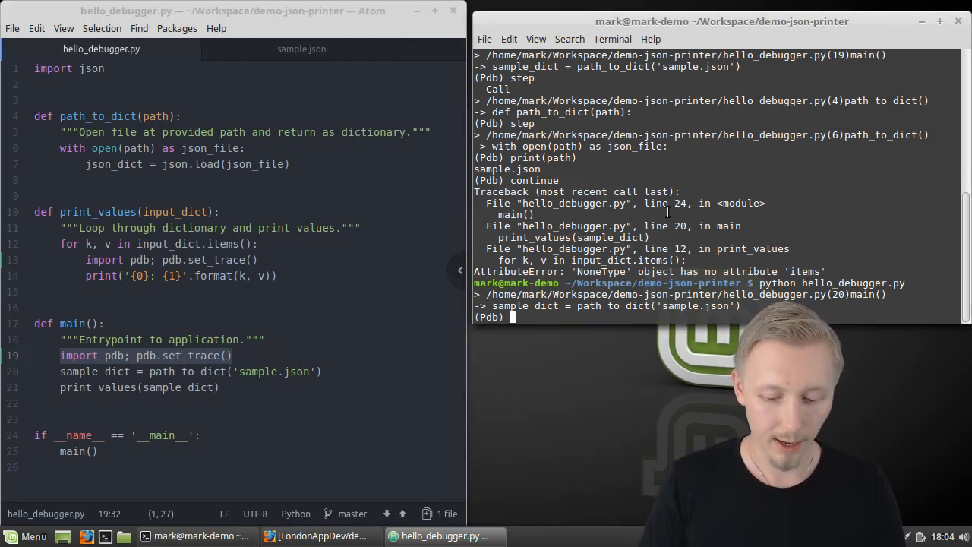
Step: Continue the script in pdb to the NoneType error, then begin the 'import pdb' line at the top
type("cont")
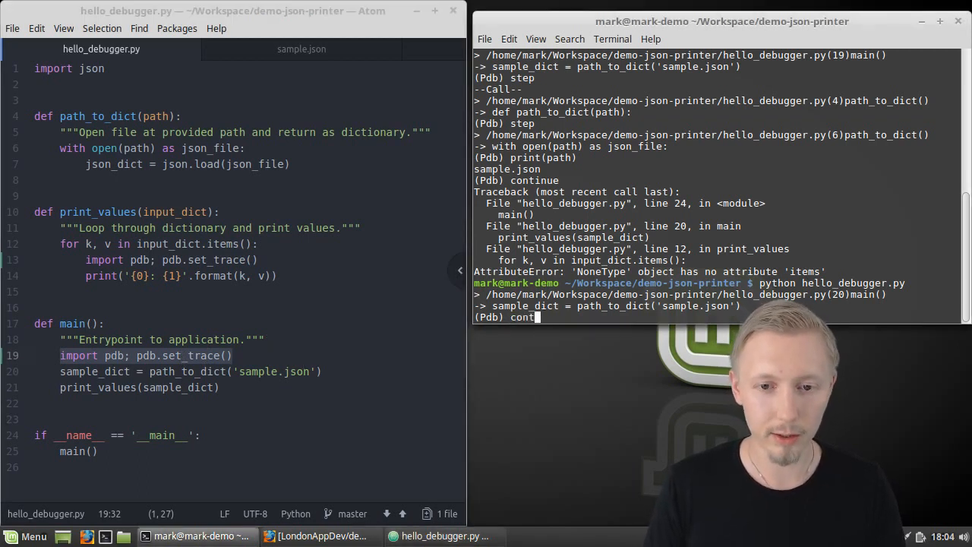
key("Return")
type("python hello_debugger.py")
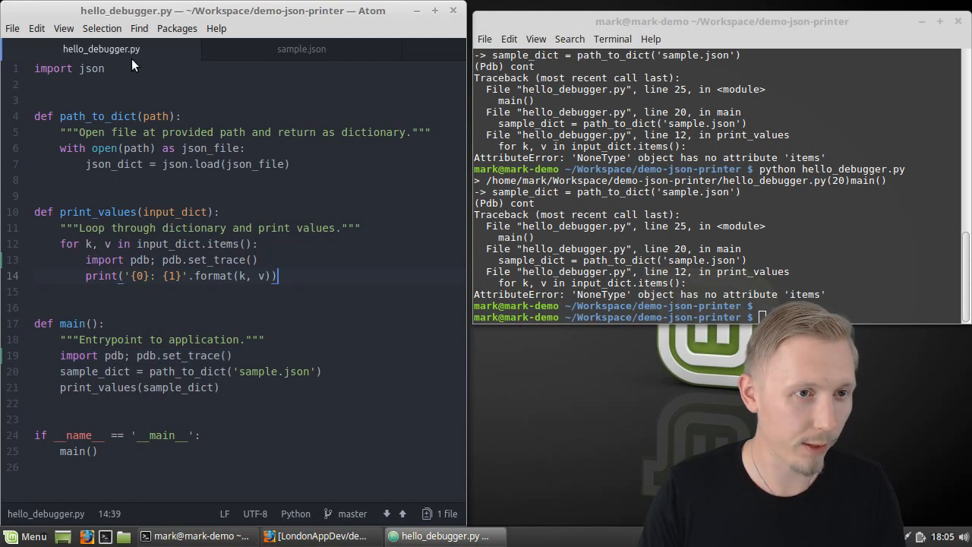
type("import pdb")
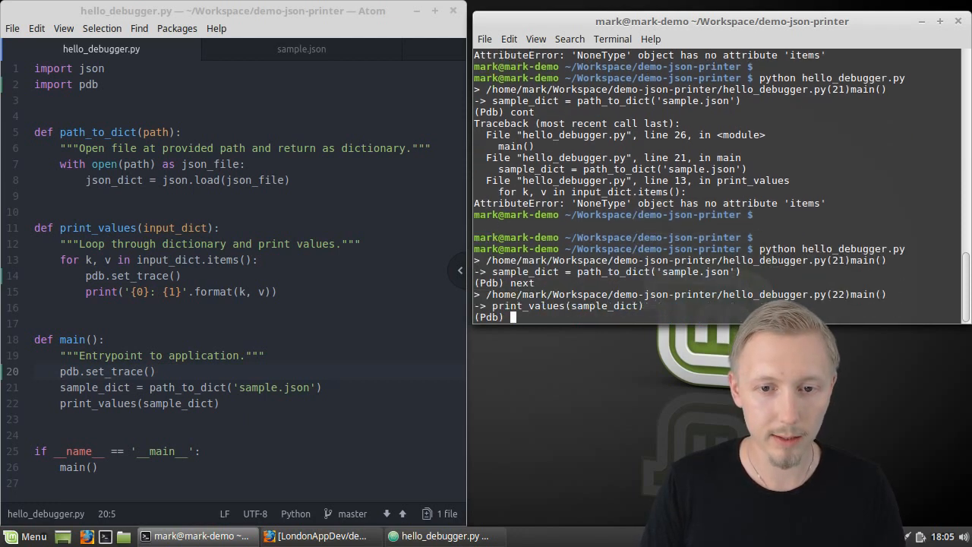
Step: Step with 'next' through main in pdb, reproducing the AttributeError, then return to the editor
type("ne")
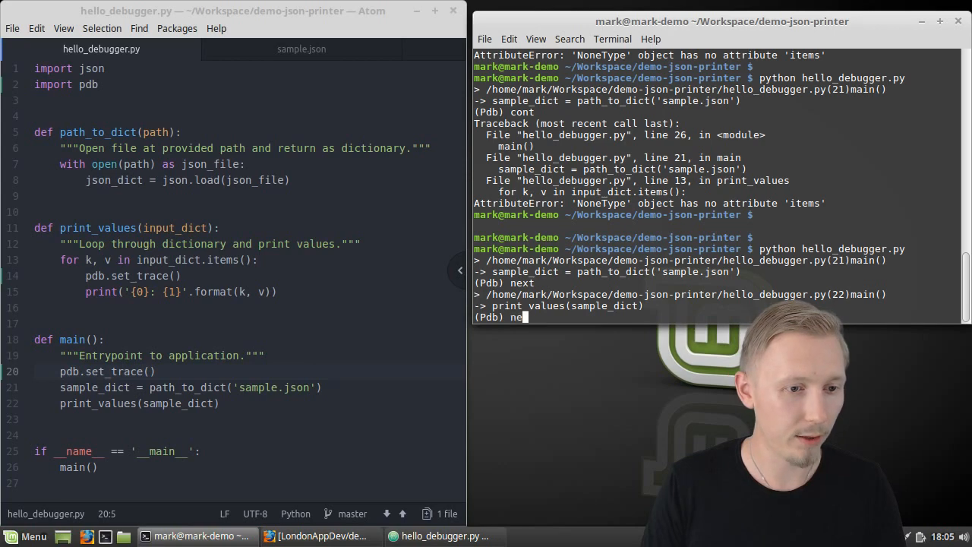
type("x")
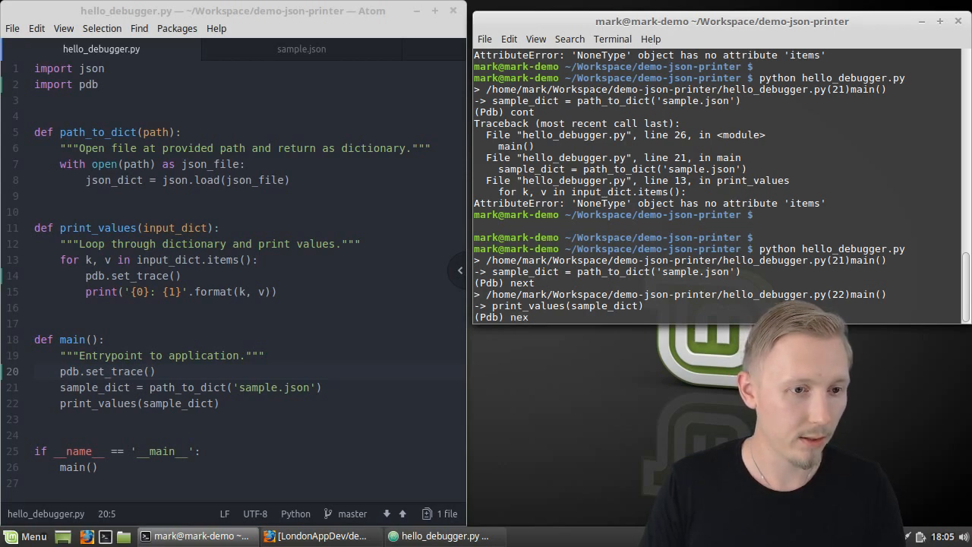
key("Return")
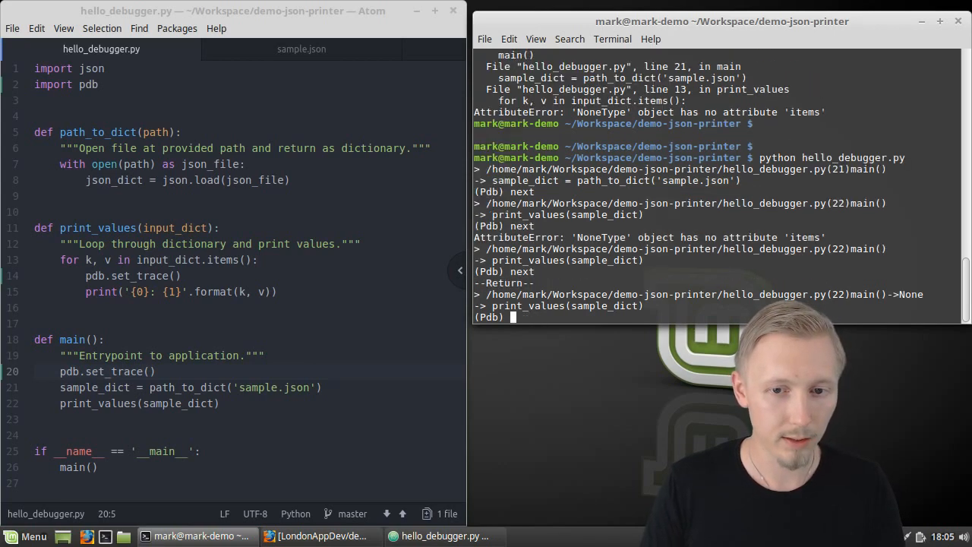
key("Return")
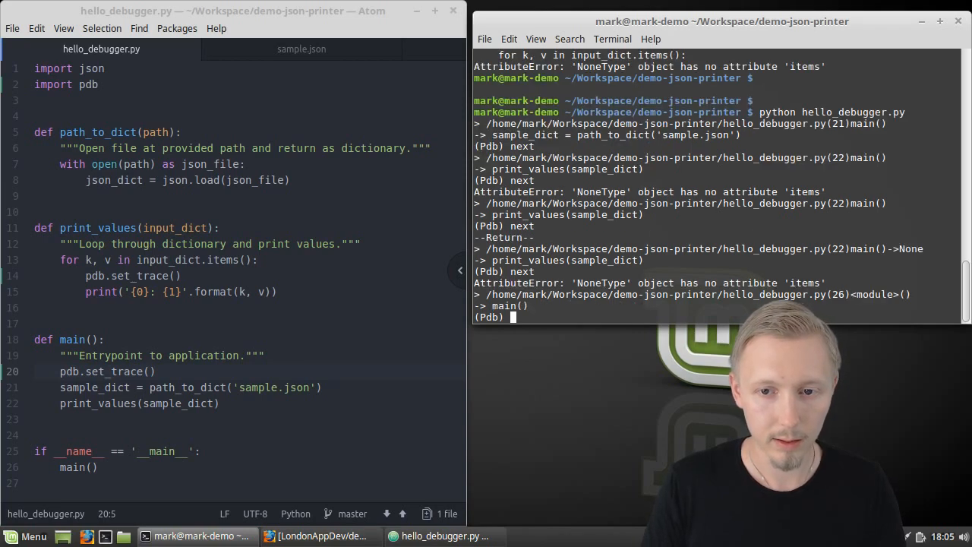
key("Return")
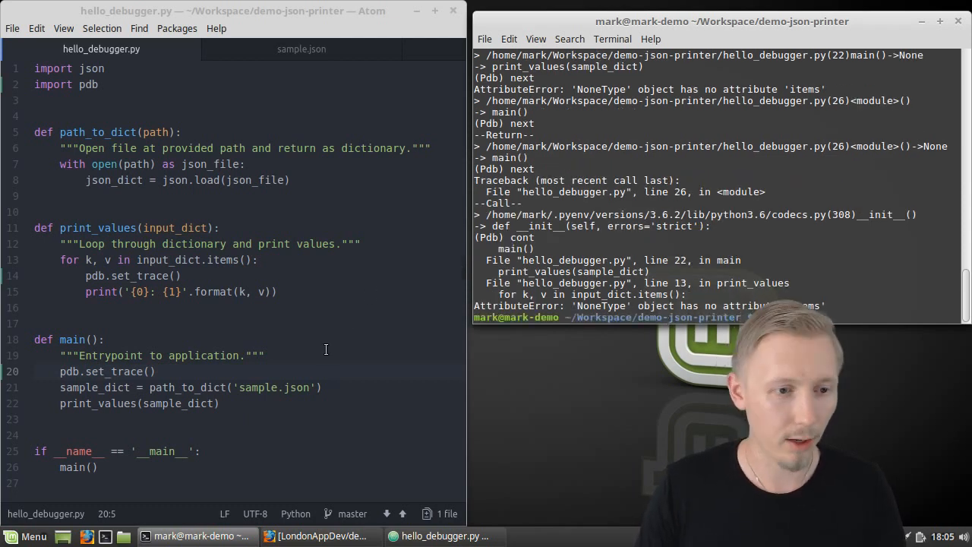
left_click(144, 276)
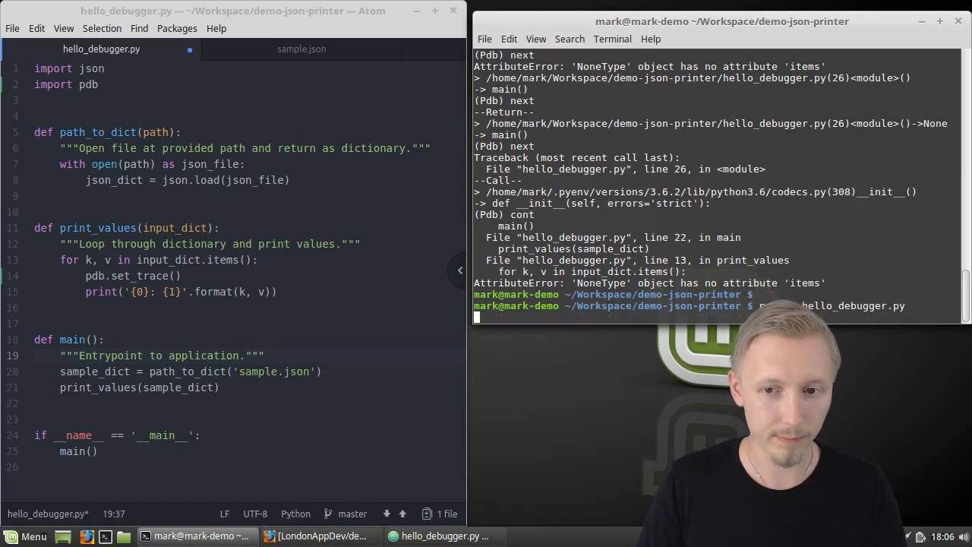
Step: Save and rerun hello_debugger.py, then start a pdb.set_trace() breakpoint before the print_values loop
key("Return")
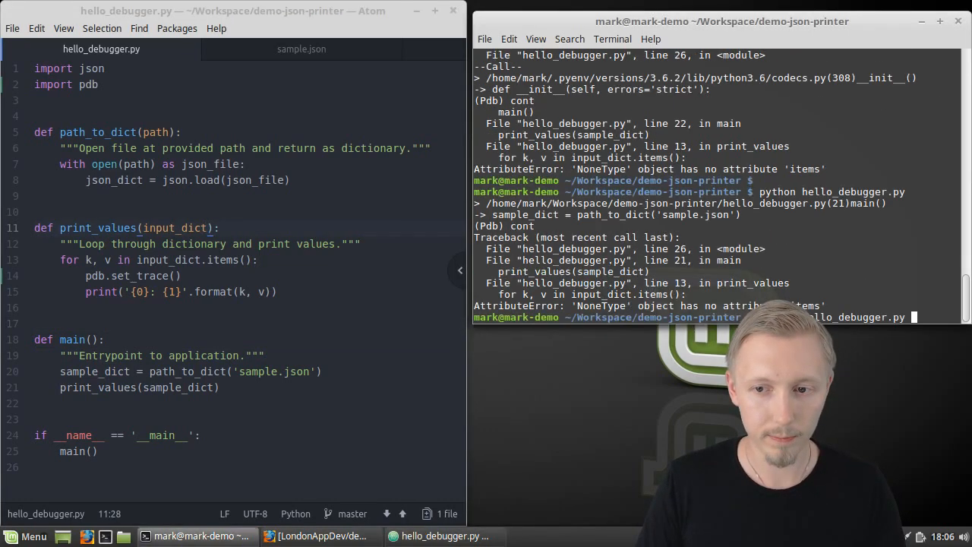
key("Return")
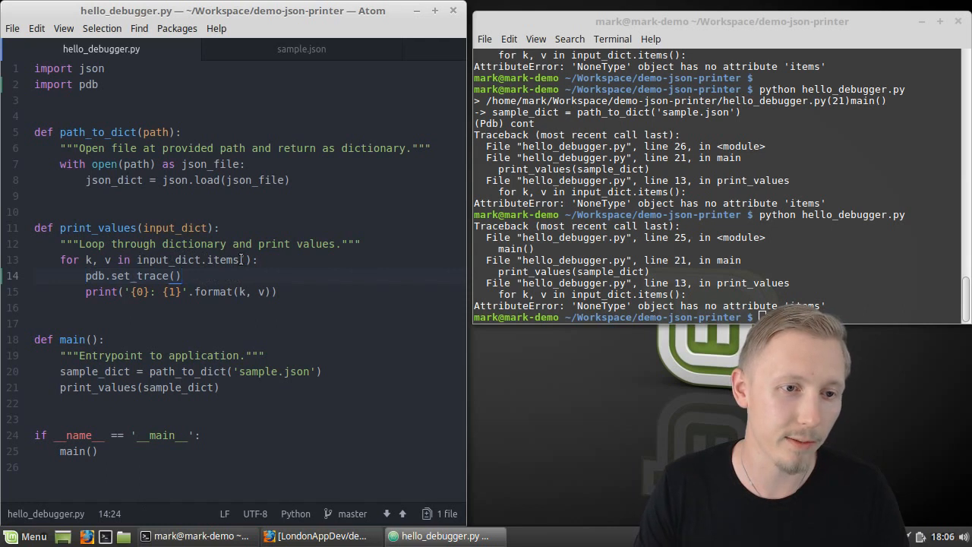
left_click(364, 243)
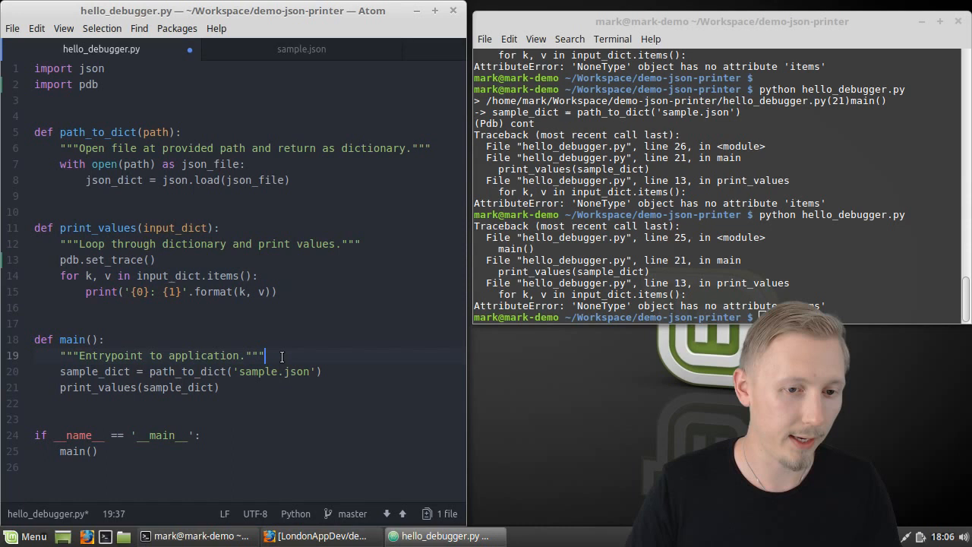
type("pdb.set_trace(")
left_click(715, 315)
type("cont")
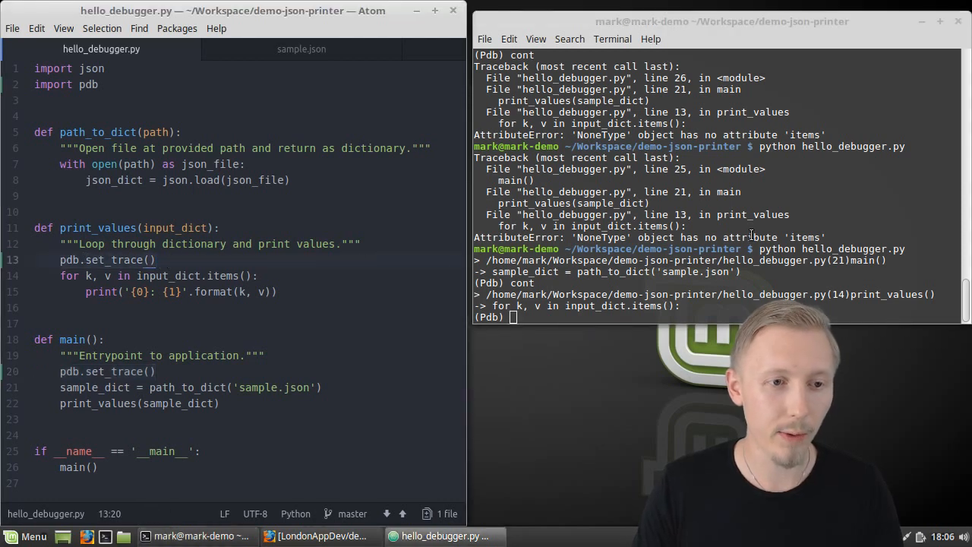
Step: Print input_dict at the pdb prompt, revealing None, then move to the end of path_to_dict
type("print(")
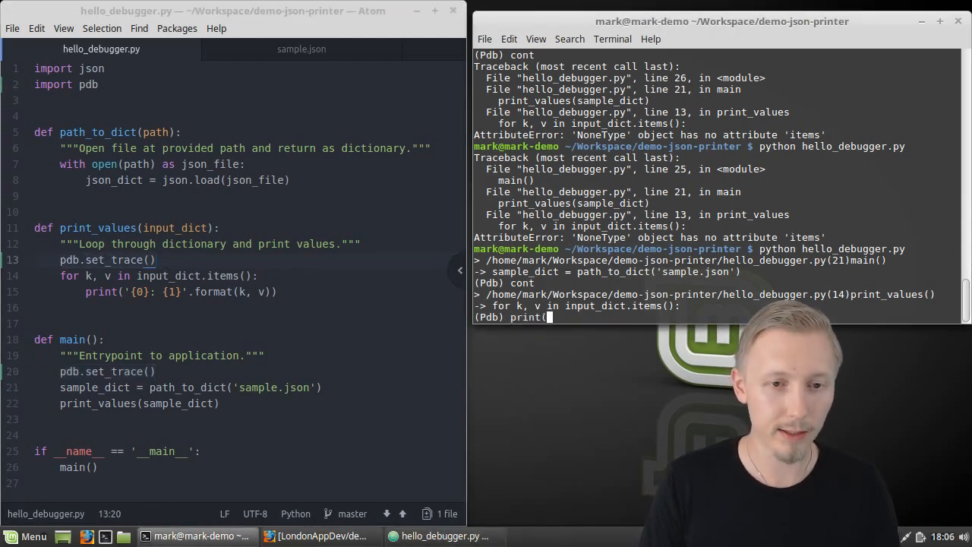
type("input_")
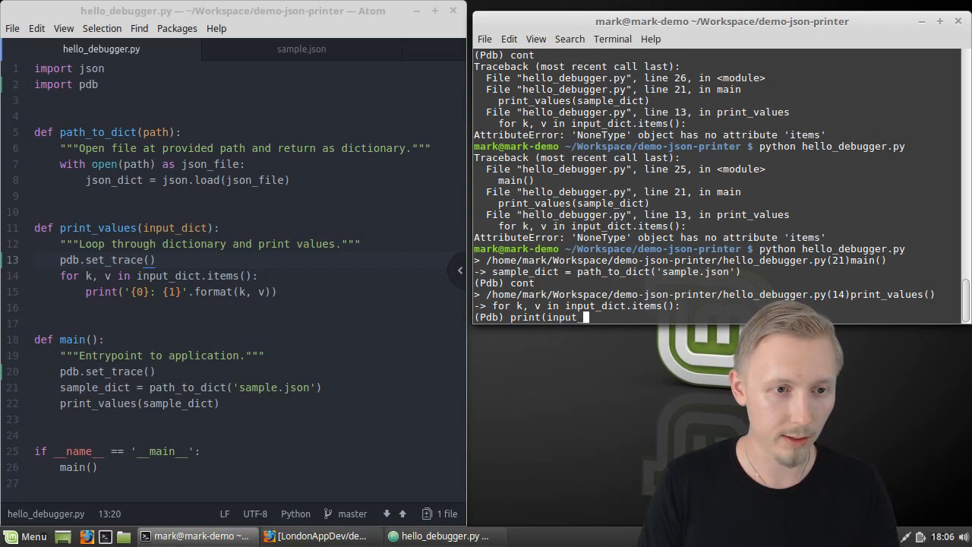
type("ict")
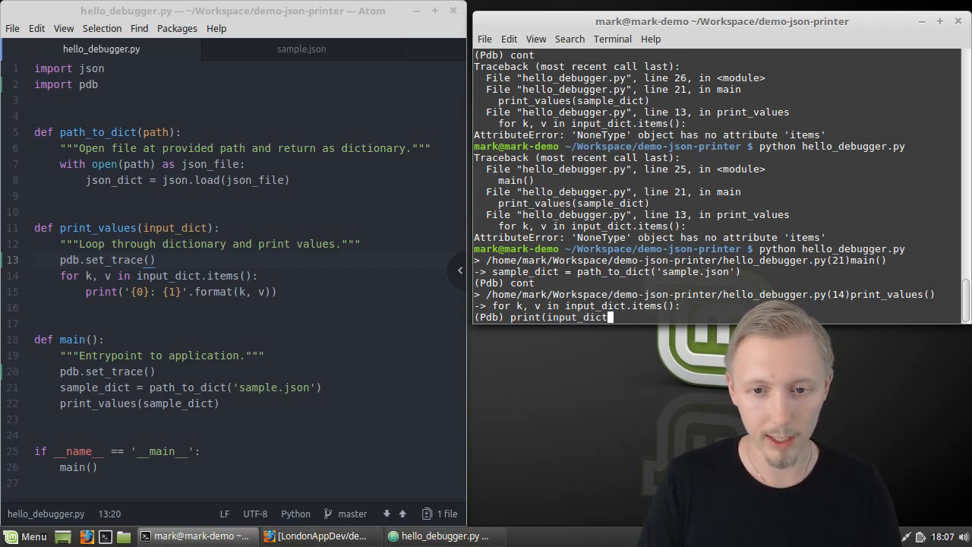
key("Return")
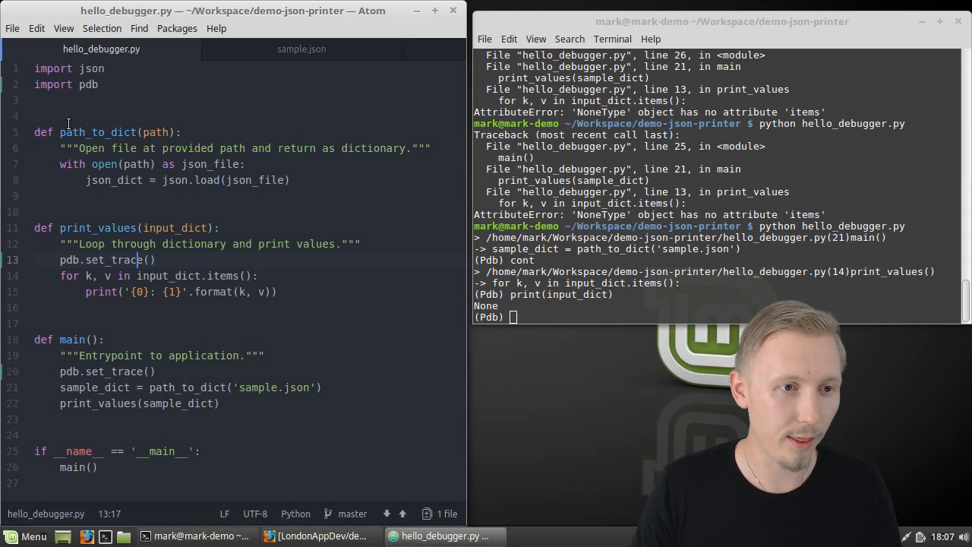
double_click(94, 132)
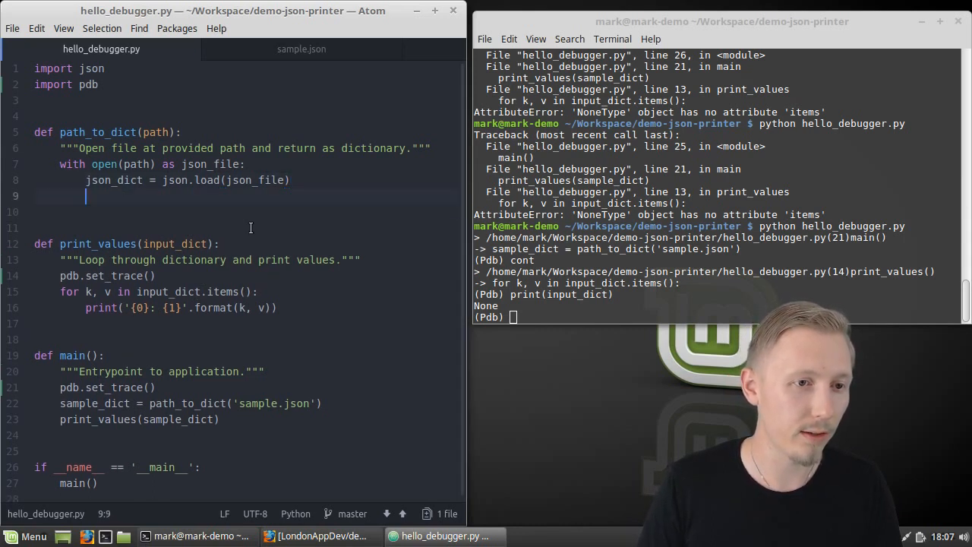
Step: Add 'return json_dict' to path_to_dict and continue the paused script with cont
type("return")
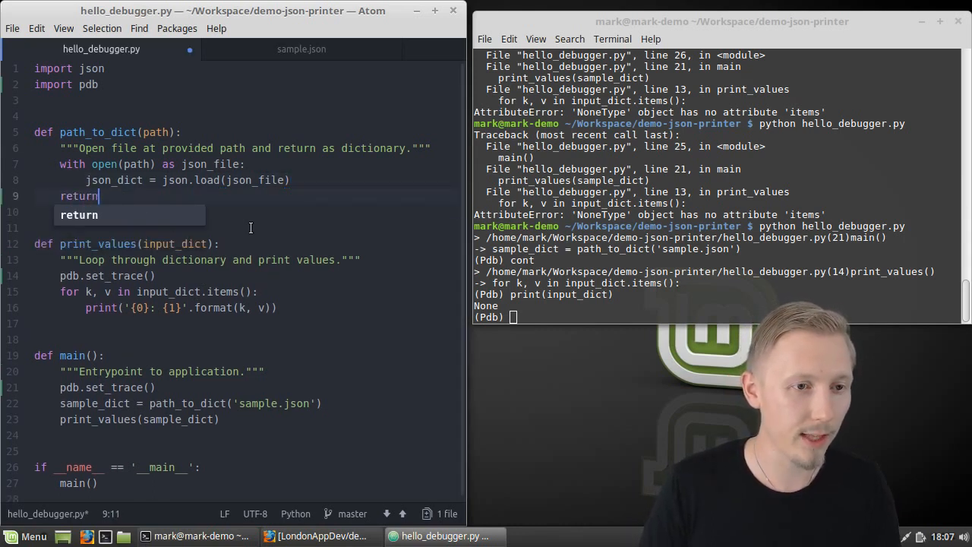
type("json_dict")
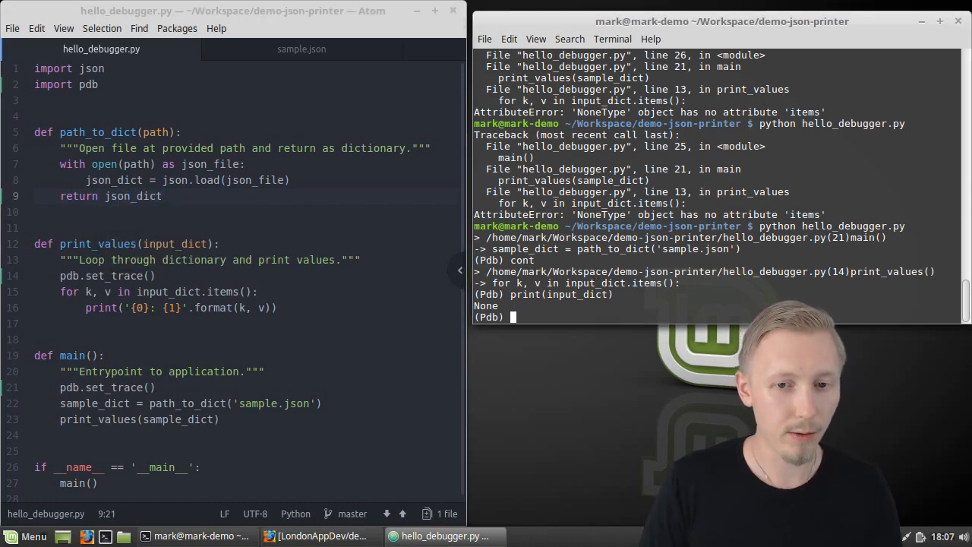
type("cont")
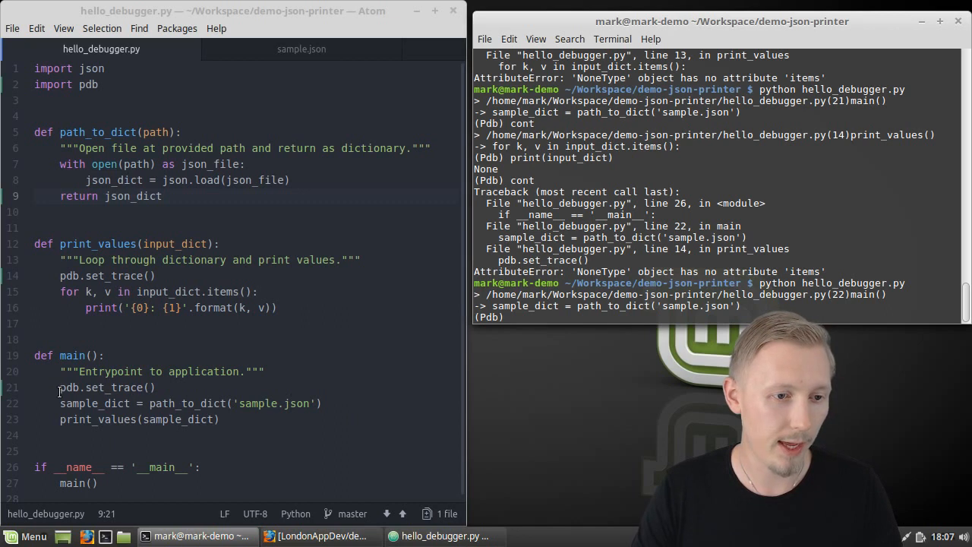
Step: Continue to print_values, print input_dict showing the sample dictionary, and let the script finish
type("cont")
type("prin")
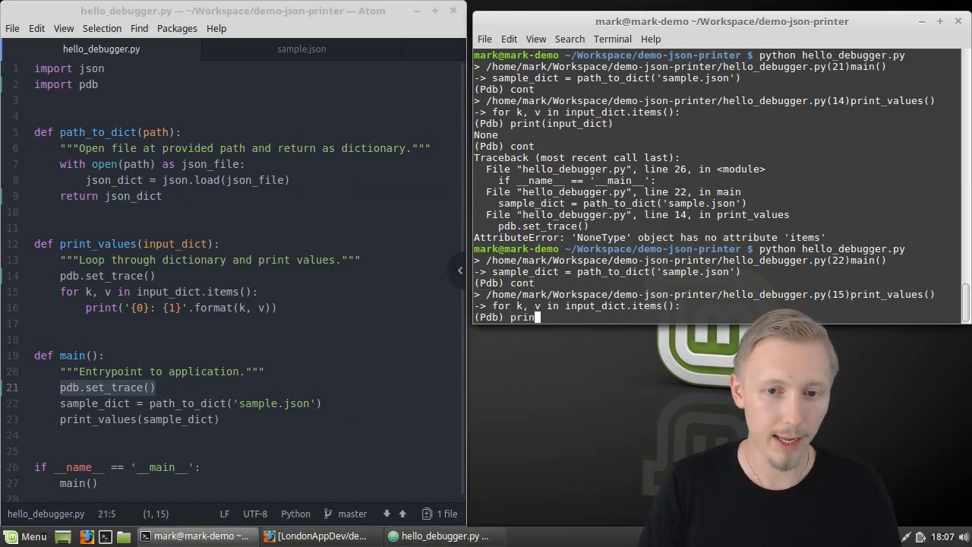
type("t")
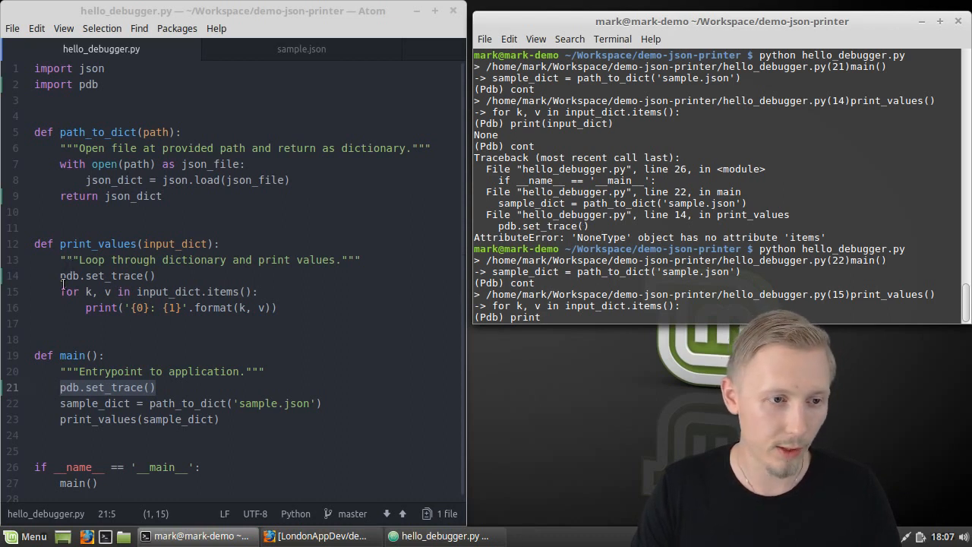
left_click(62, 277)
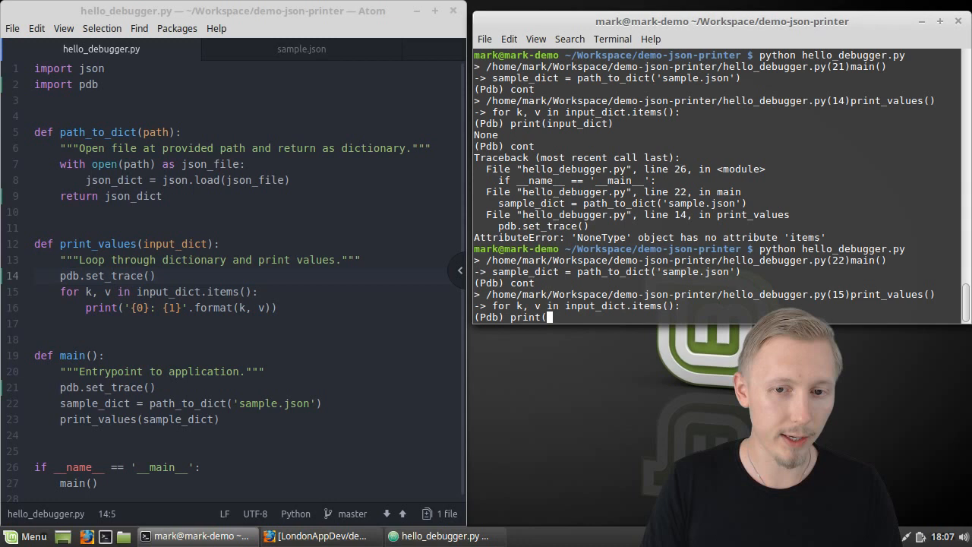
type("input_dic")
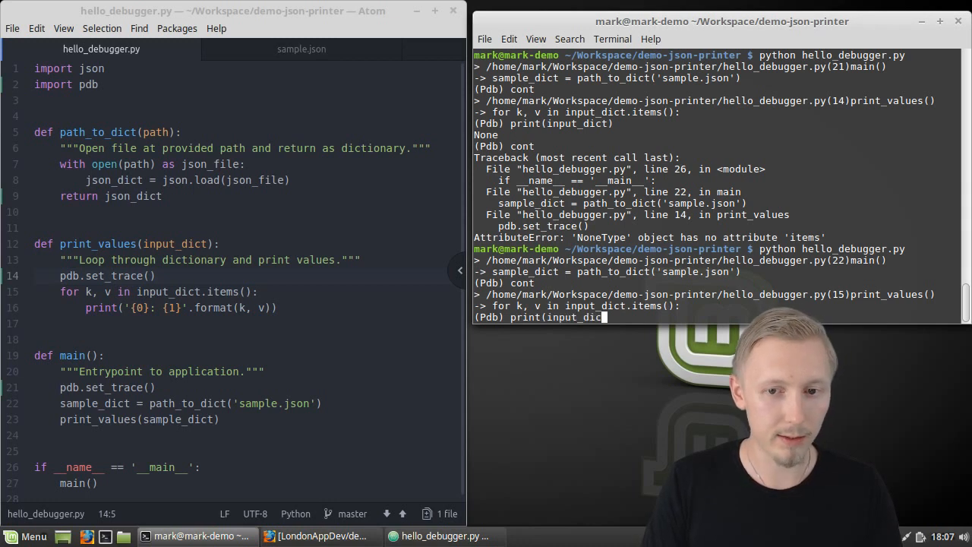
key("Return")
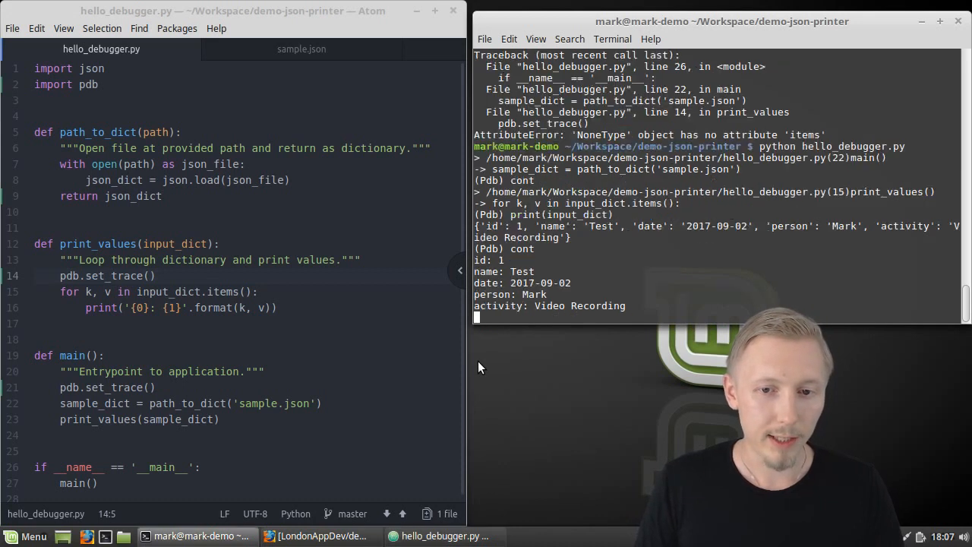
key("Return")
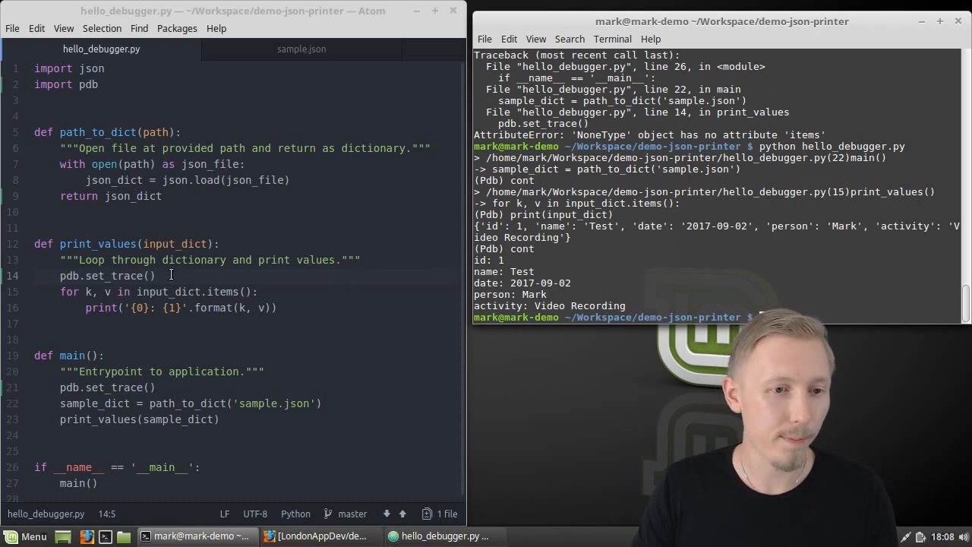
left_click(152, 273)
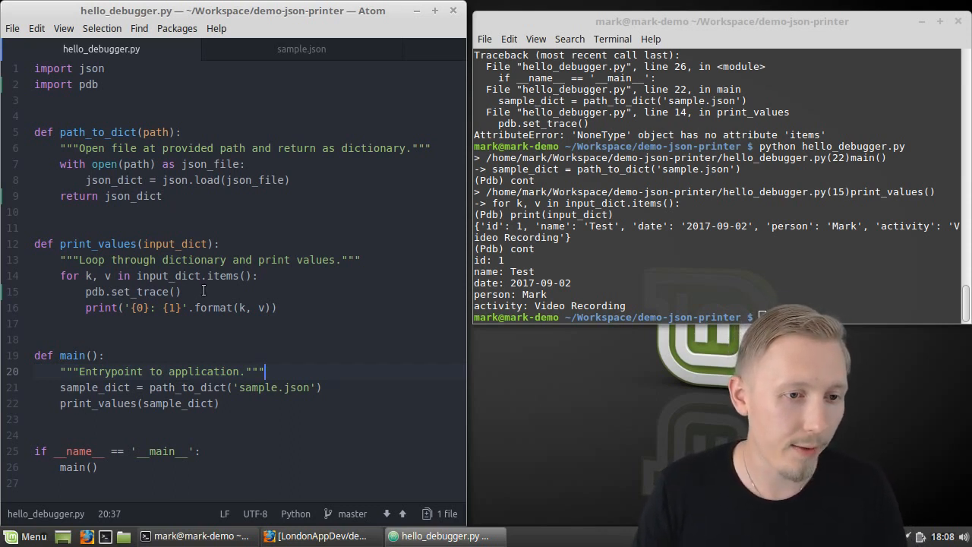
Step: Switch to the terminal after moving the breakpoint into the print_values loop
left_click(114, 292)
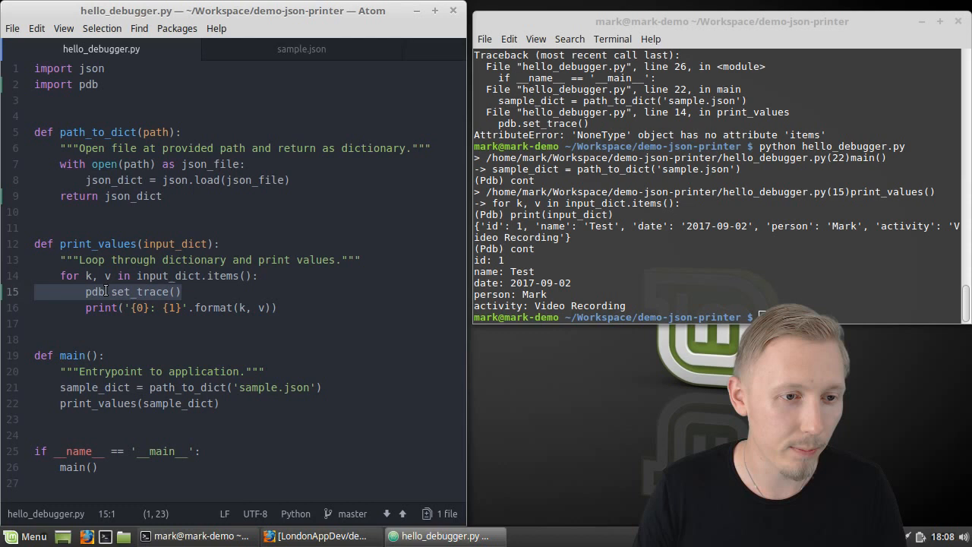
Step: Run python hello_debugger.py, continue into the loop and start printing the current key k
type("python hello_debugger.py")
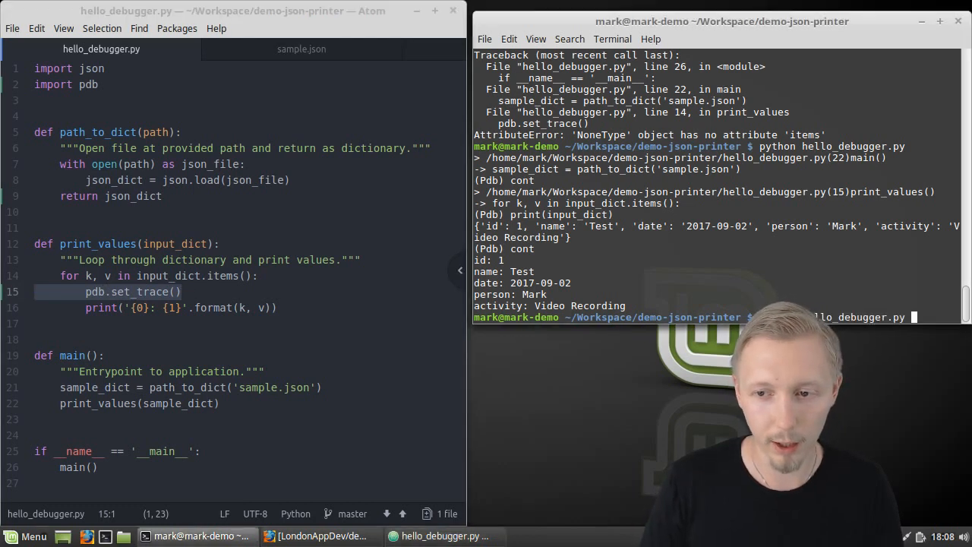
key("Return")
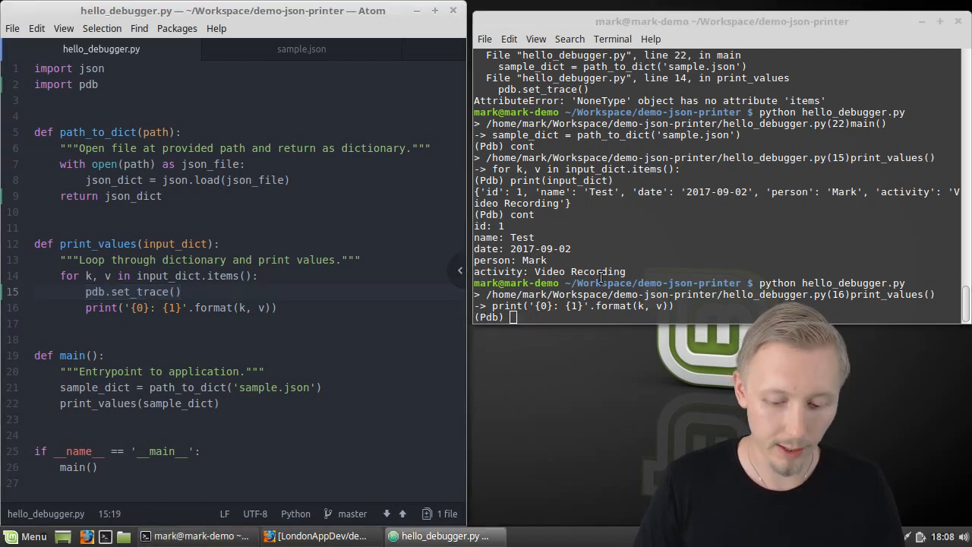
type("cont")
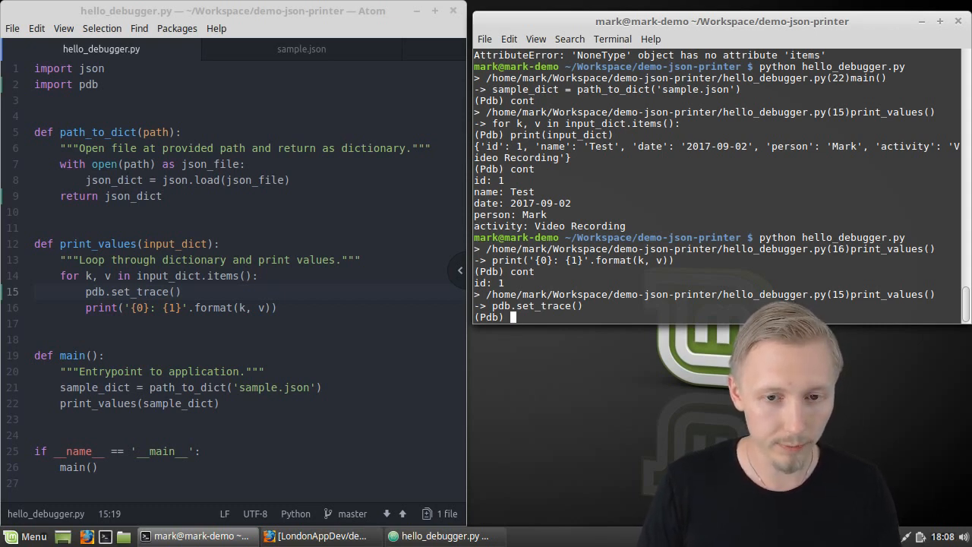
type("print(k")
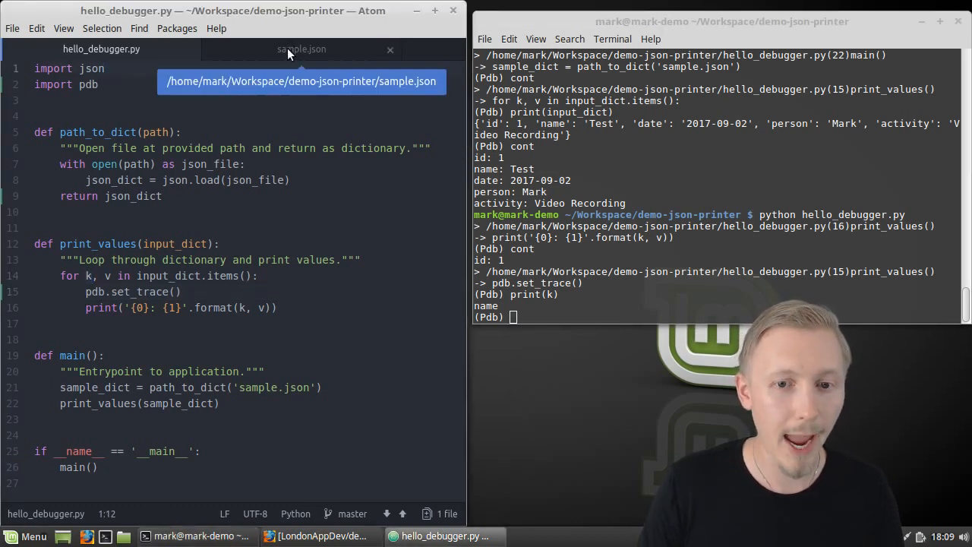
Step: Show sample.json, then alternate cont and print(k) through date and the remaining keys until the script ends
left_click(300, 48)
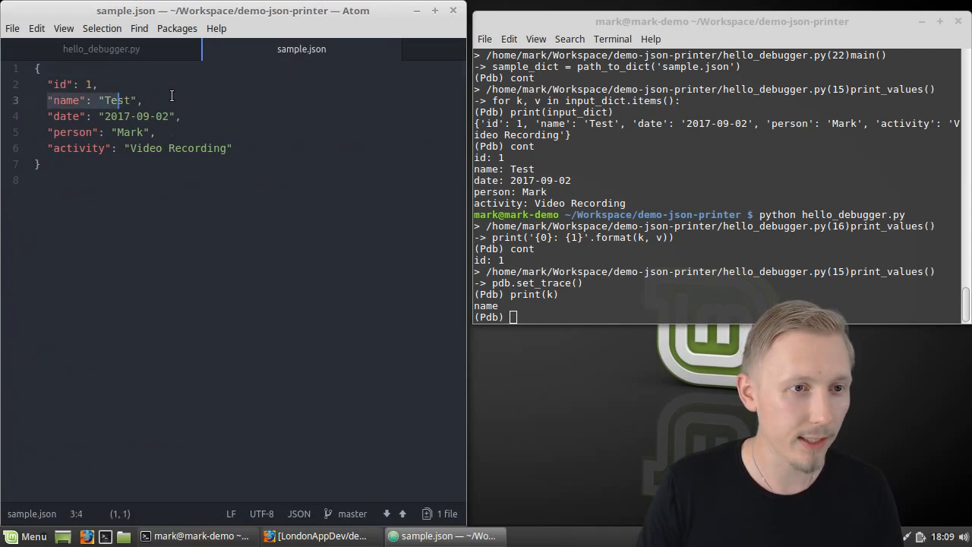
type("c")
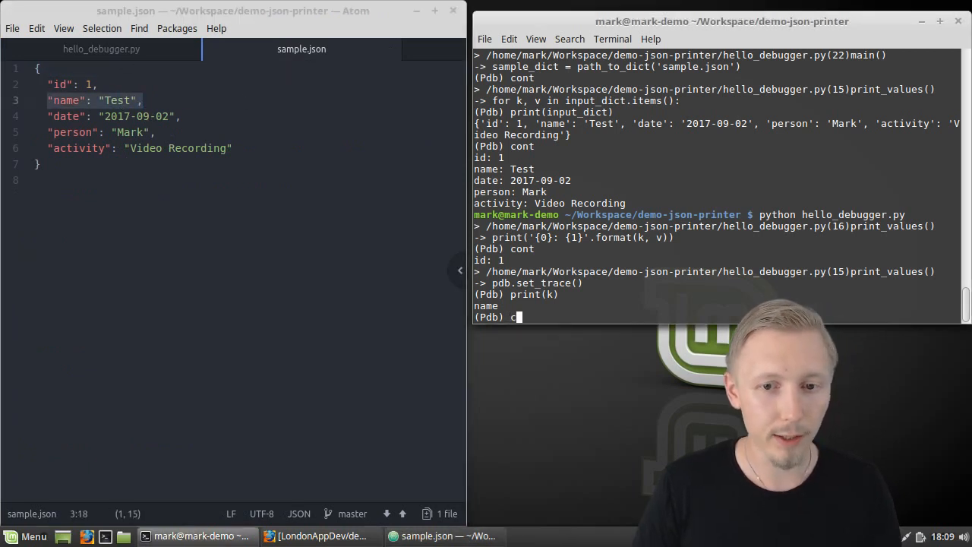
key("Return")
type("print(k")
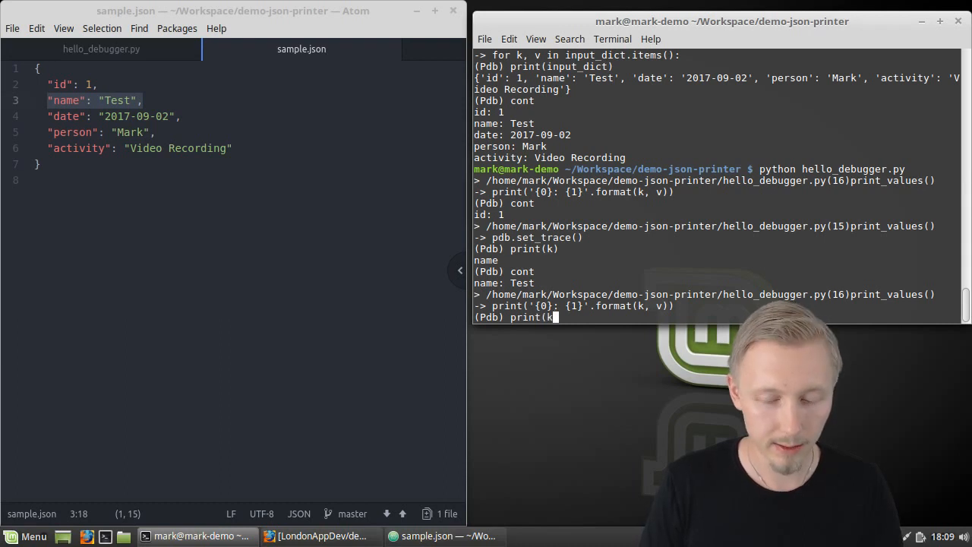
key("Return")
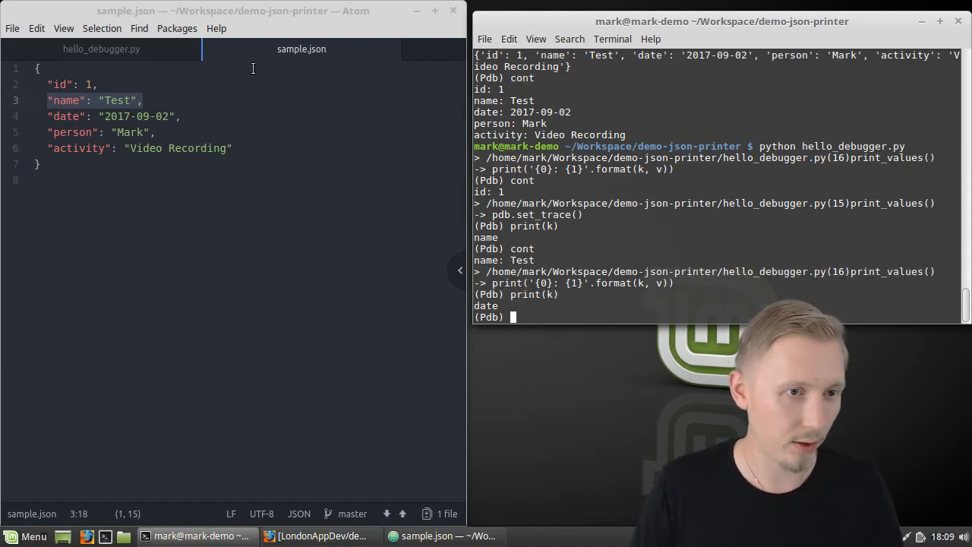
type("cont")
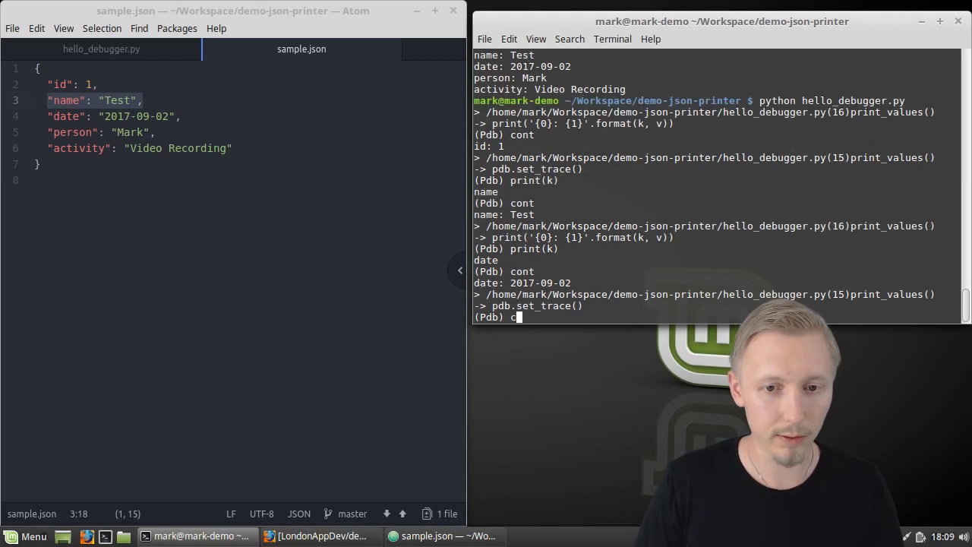
key("Return")
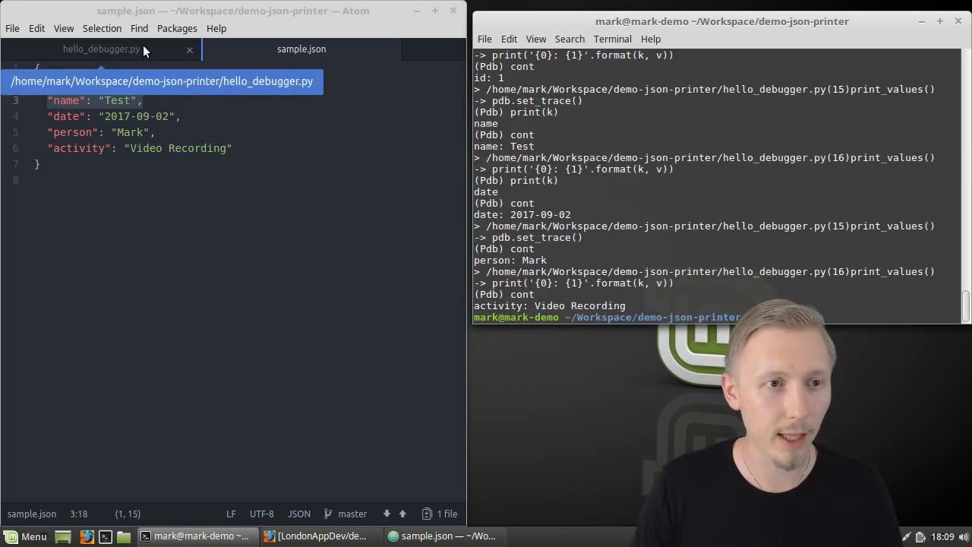
Step: Return to hello_debugger.py and delete the pdb.set_trace() line from the print_values loop
left_click(100, 49)
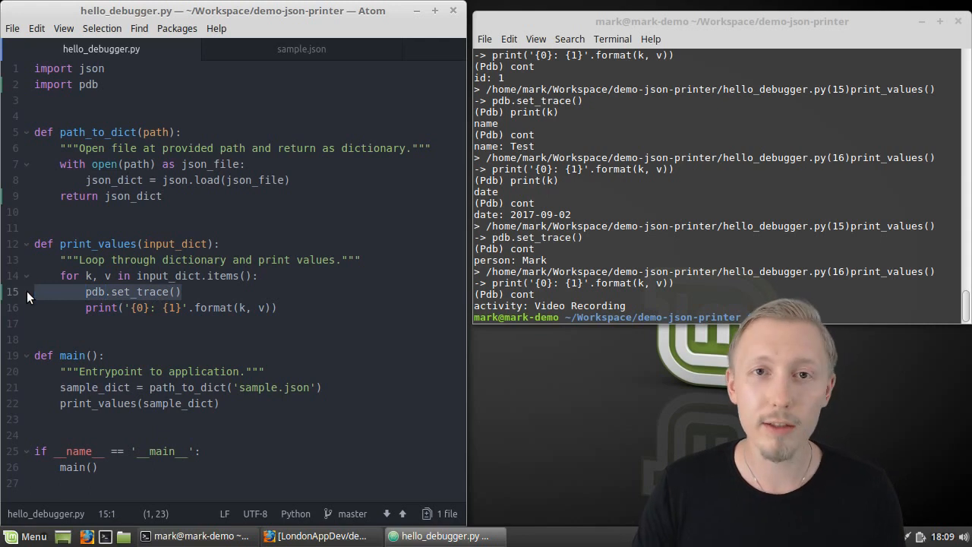
key("Delete")
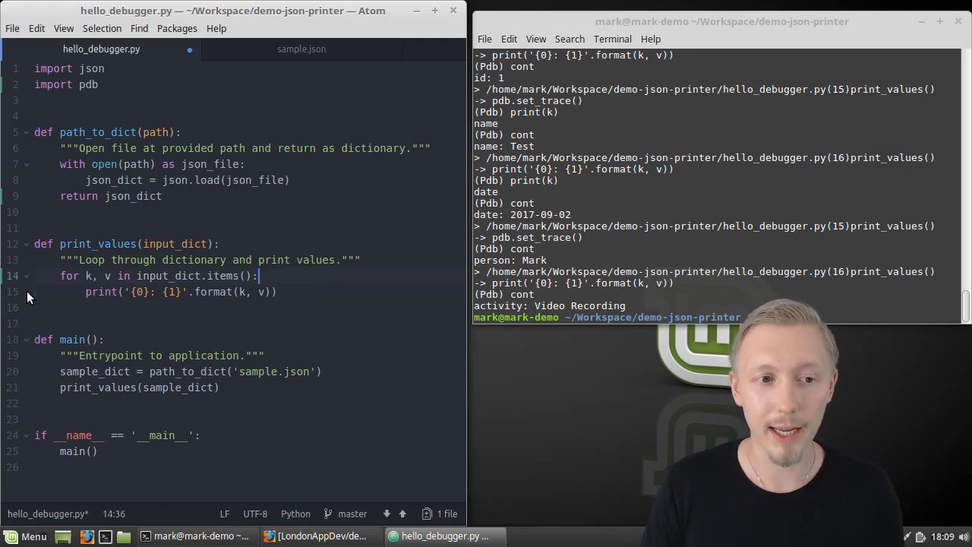